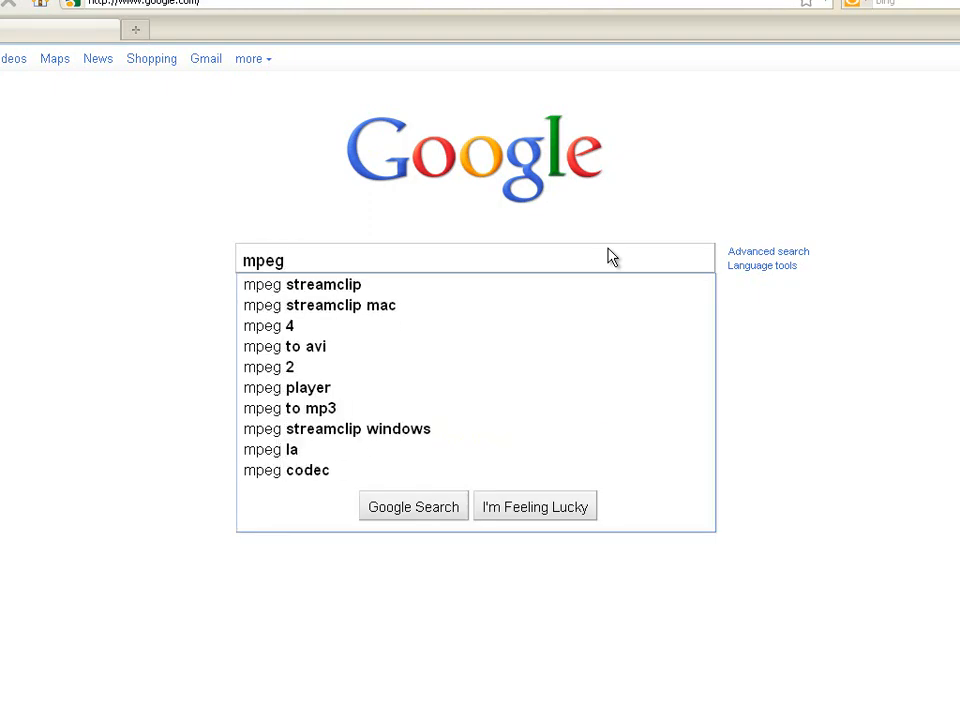
# Search Google for MPEG Streamclip and the Avid codec for Windows, reaching the Avid QuickTime Codecs LE 2.1 download page
pyautogui.click(300, 284)
pyautogui.write('a')
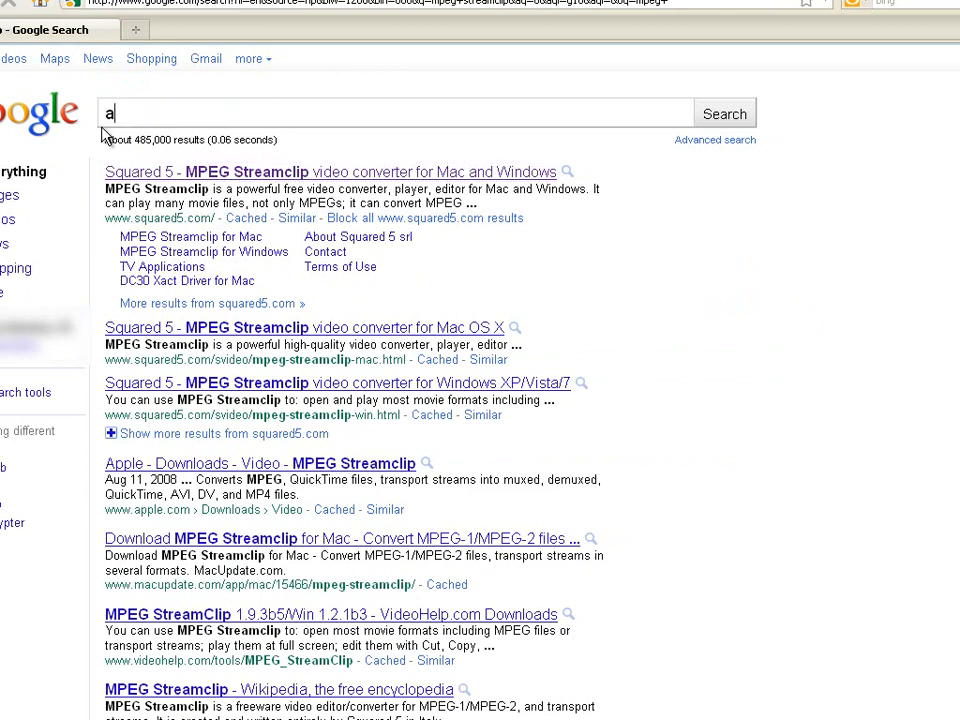
pyautogui.write('vid codec windows download')
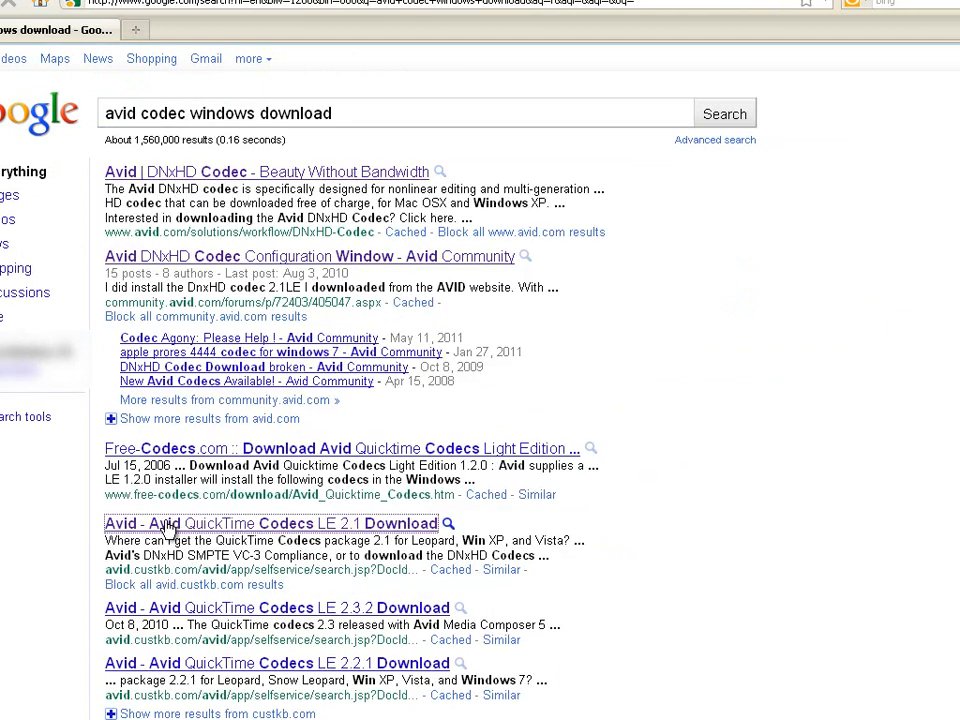
pyautogui.click(256, 524)
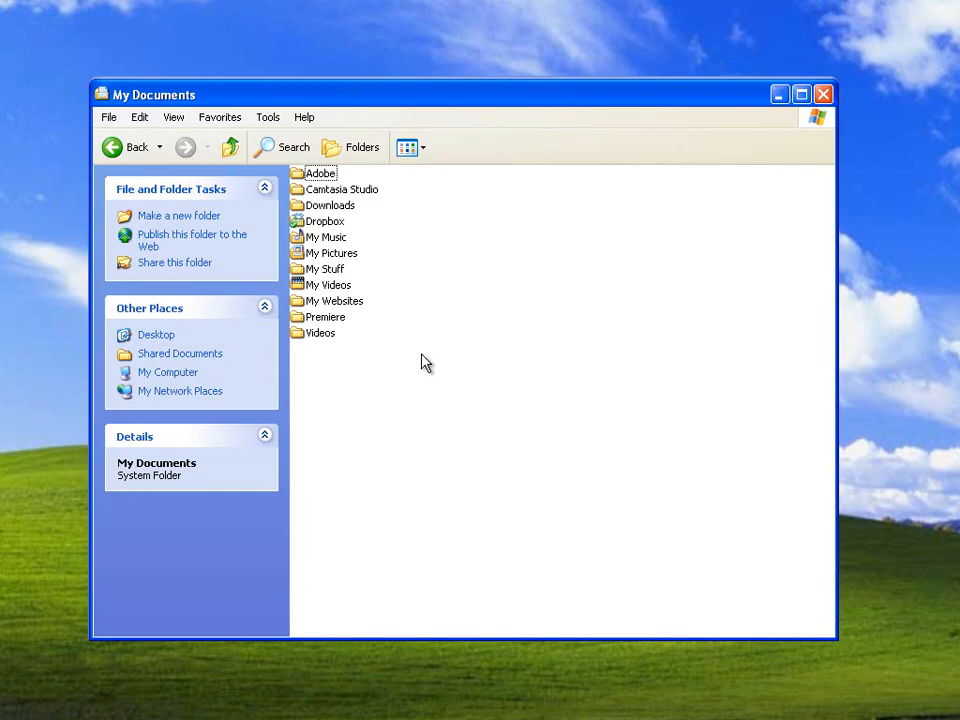
pyautogui.moveTo(318, 500)
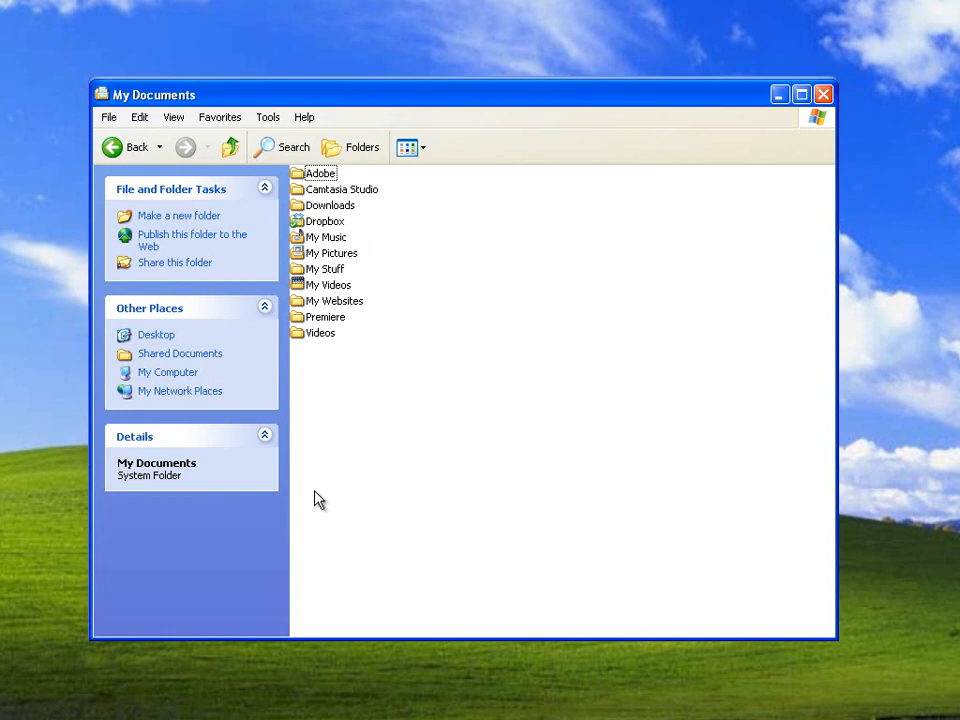
pyautogui.moveTo(312, 464)
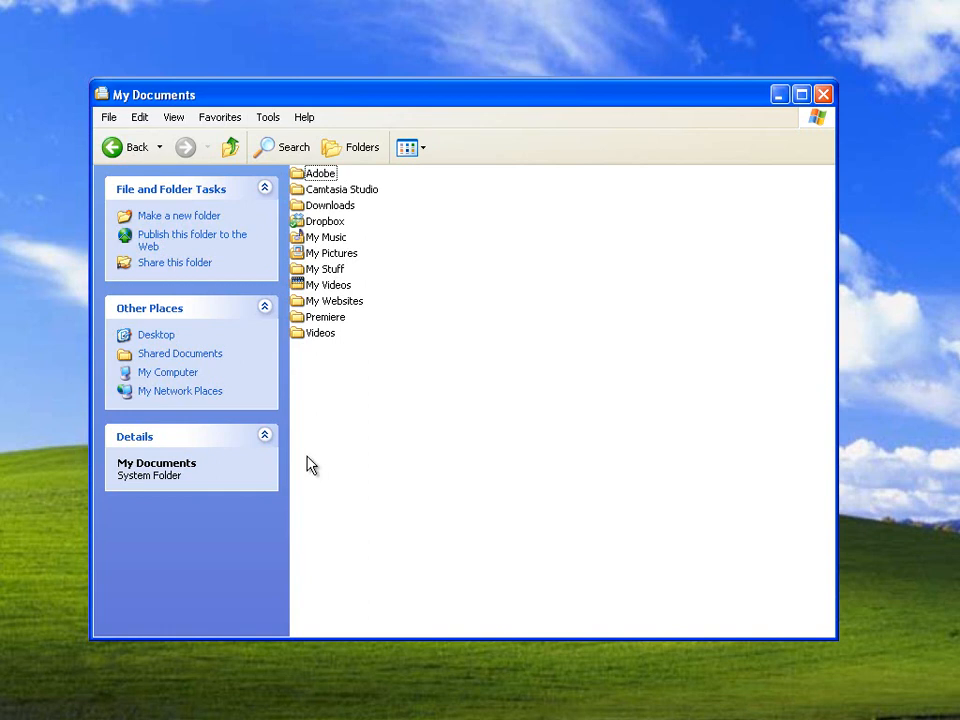
pyautogui.moveTo(566, 486)
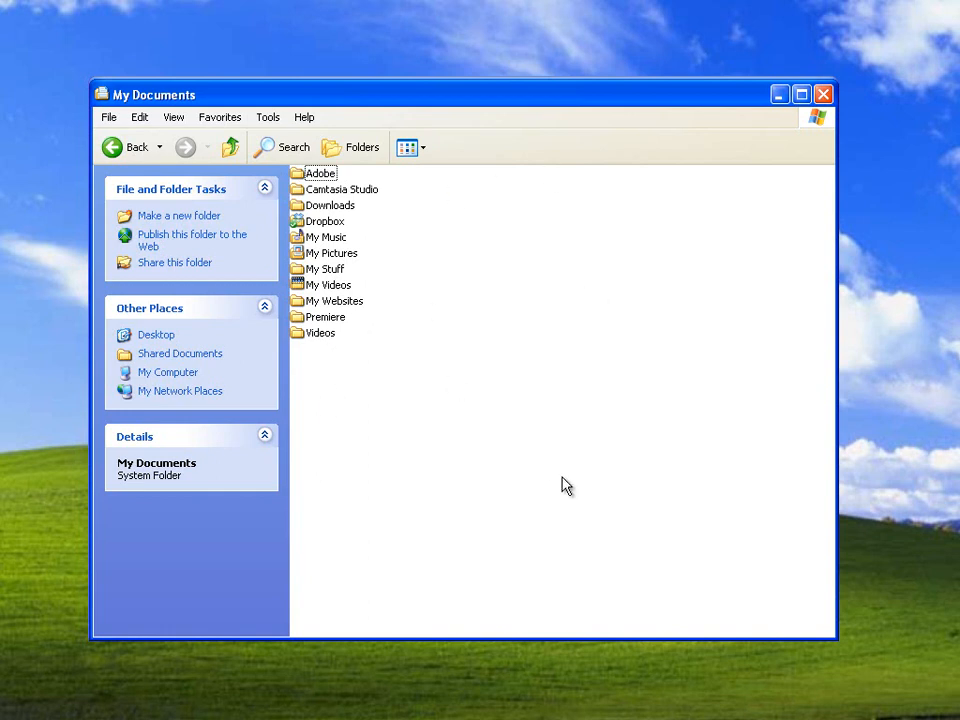
pyautogui.moveTo(318, 388)
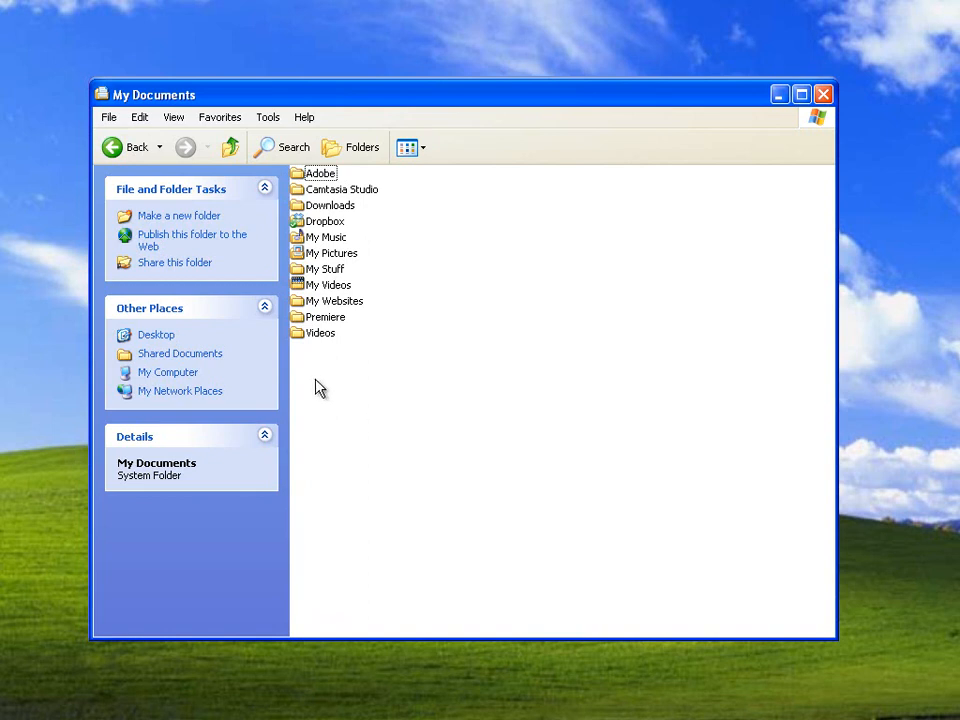
pyautogui.moveTo(304, 332)
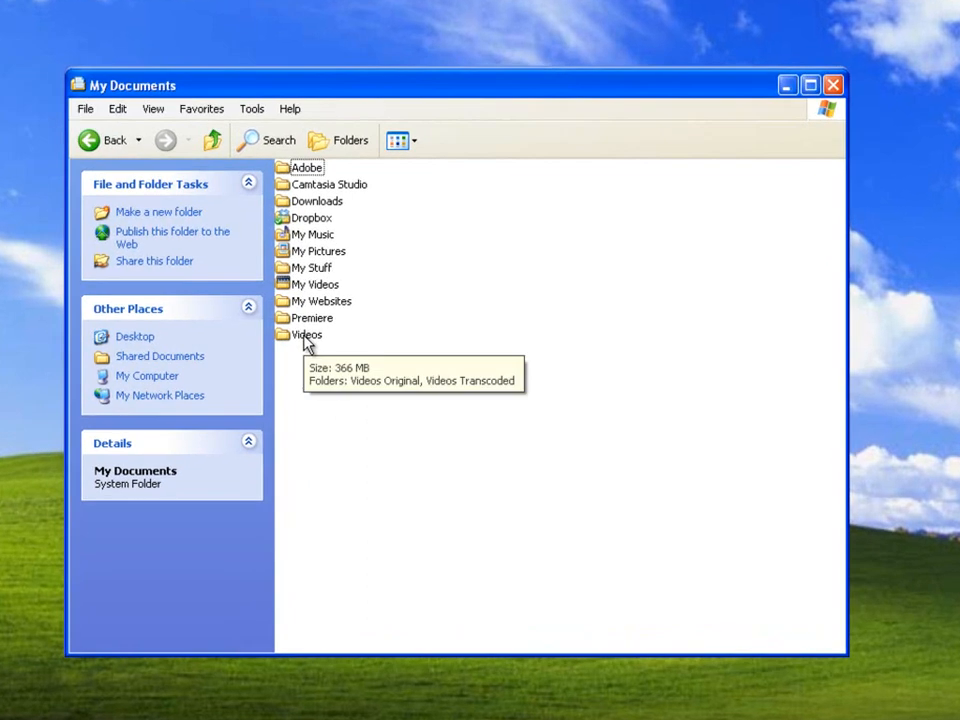
# Browse the Videos folder to see the MOV clips in Videos Original and the empty Videos Transcoded folder
pyautogui.doubleClick(306, 334)
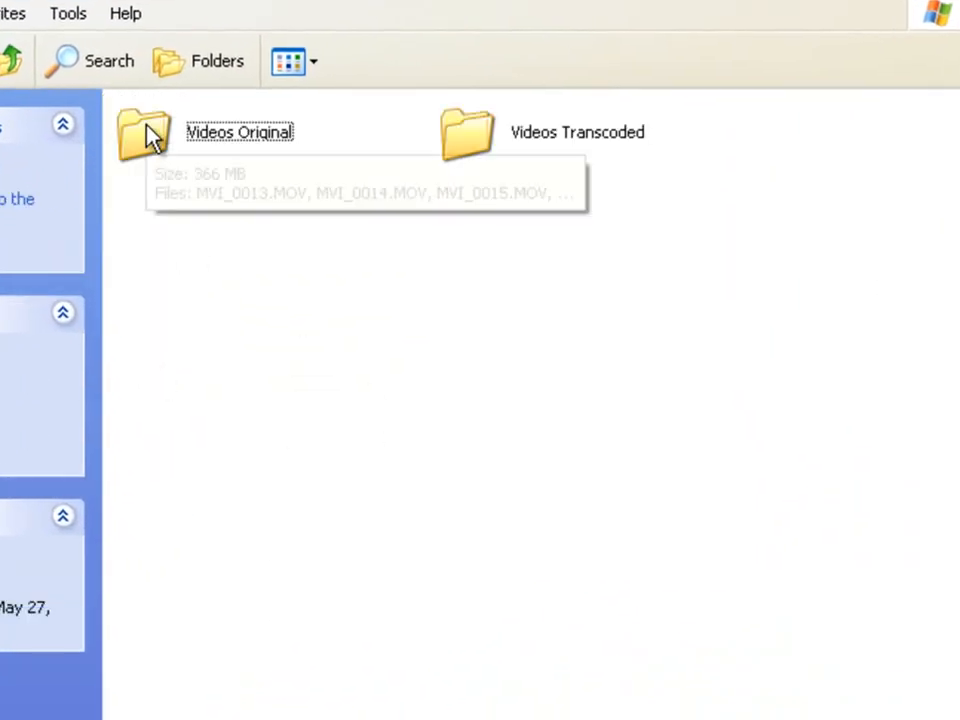
pyautogui.doubleClick(142, 132)
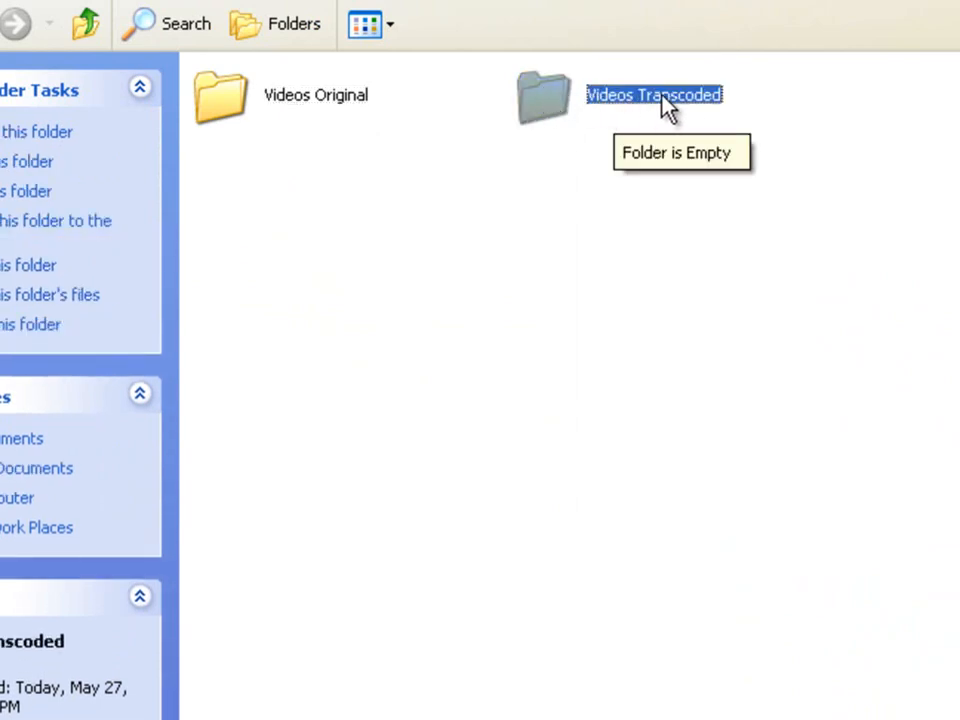
pyautogui.click(316, 94)
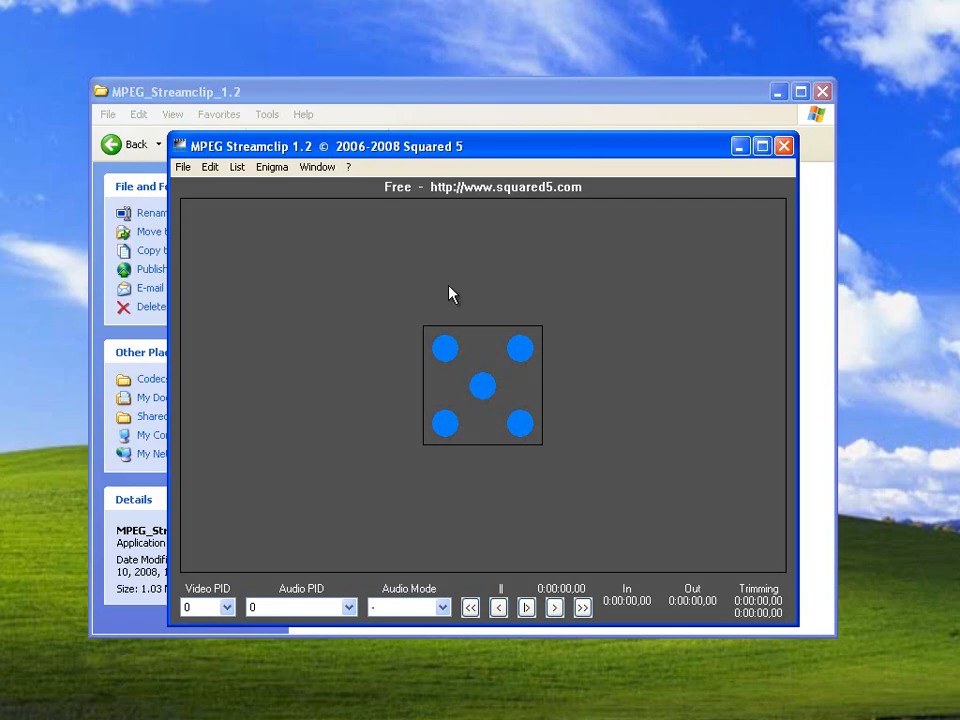
pyautogui.moveTo(312, 188)
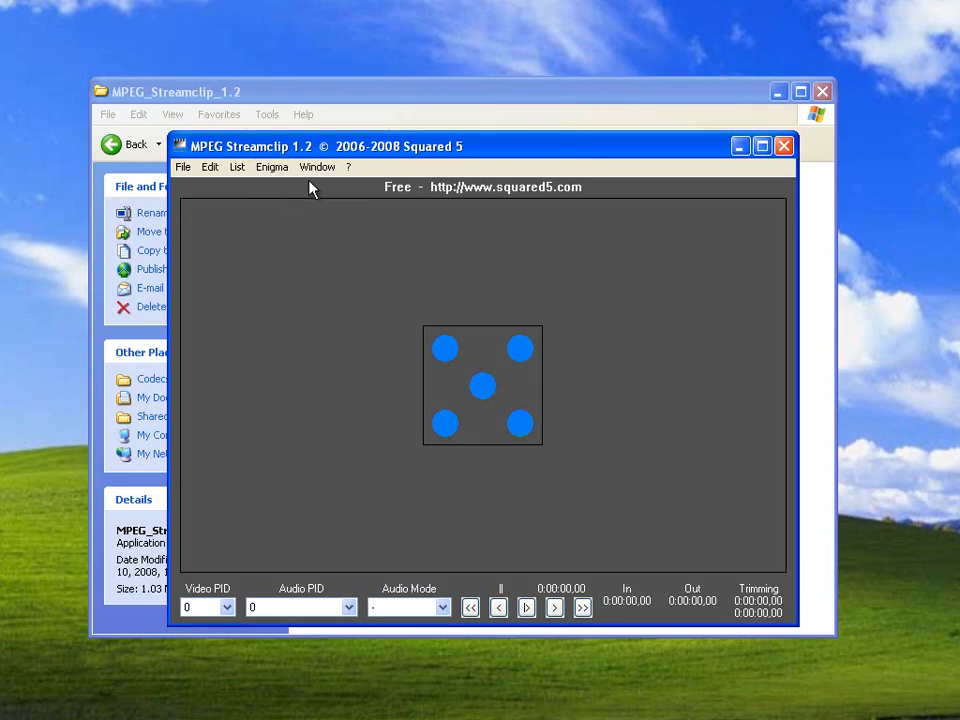
# Start a new batch list in MPEG Streamclip and begin adding source files
pyautogui.click(236, 168)
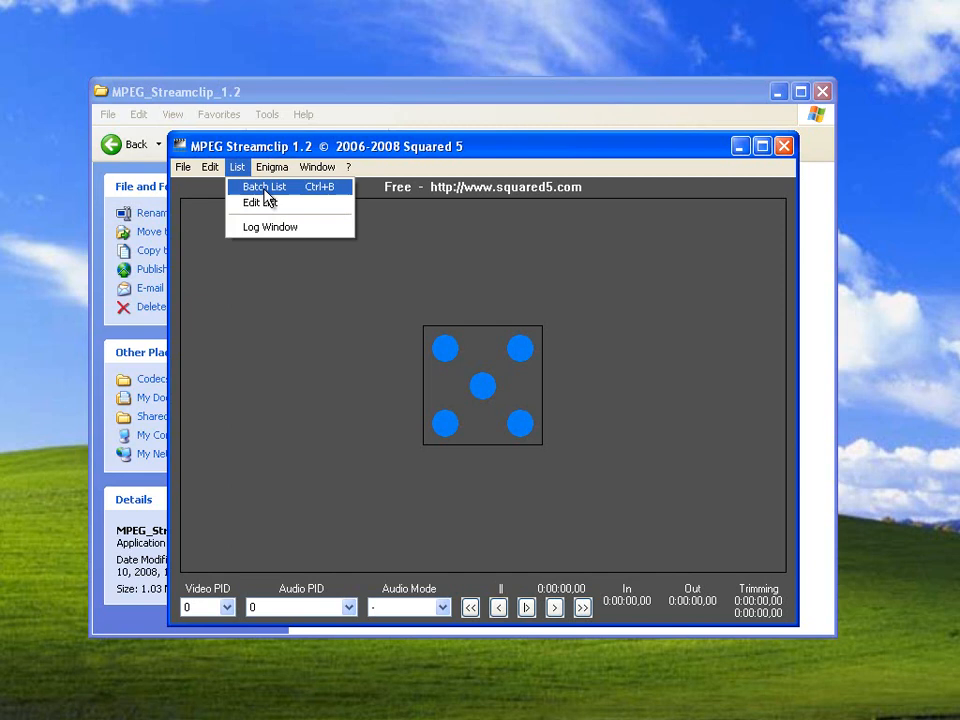
pyautogui.moveTo(316, 196)
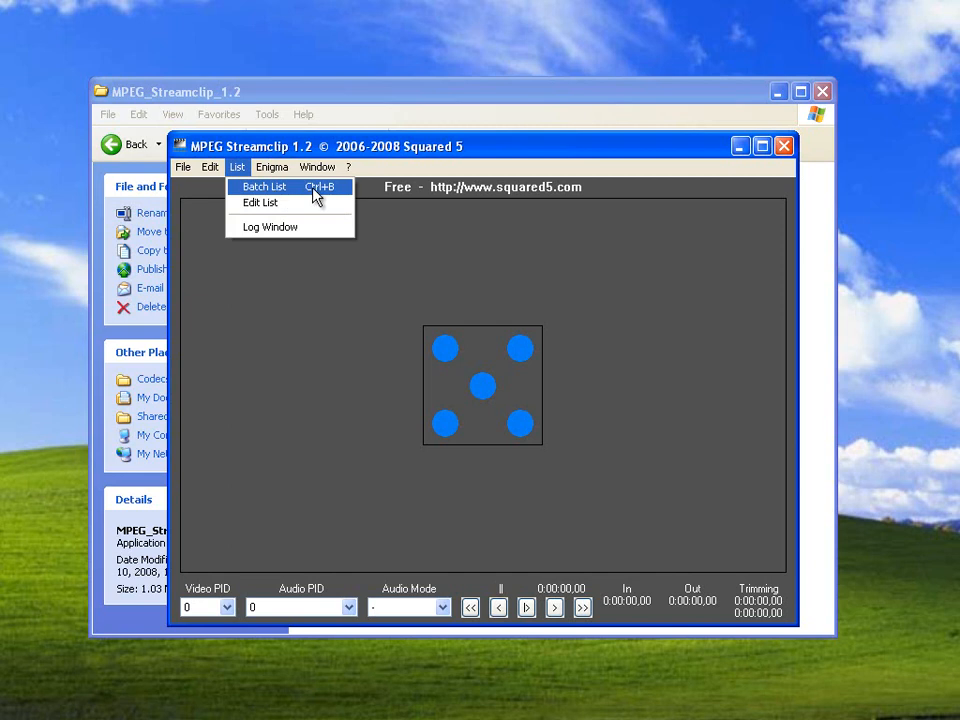
pyautogui.click(264, 188)
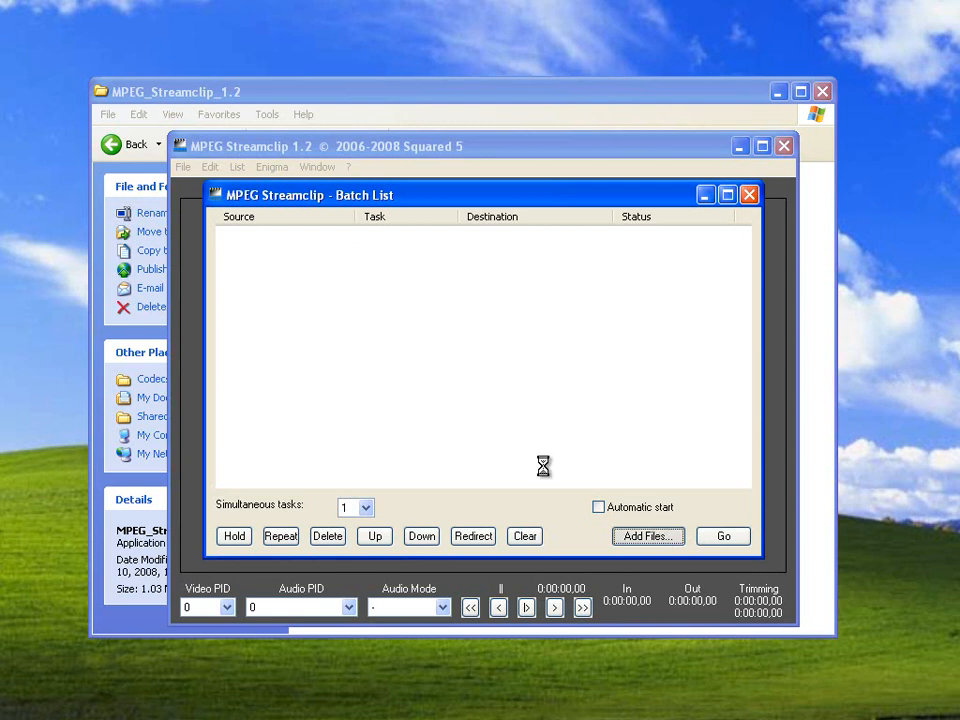
pyautogui.click(648, 536)
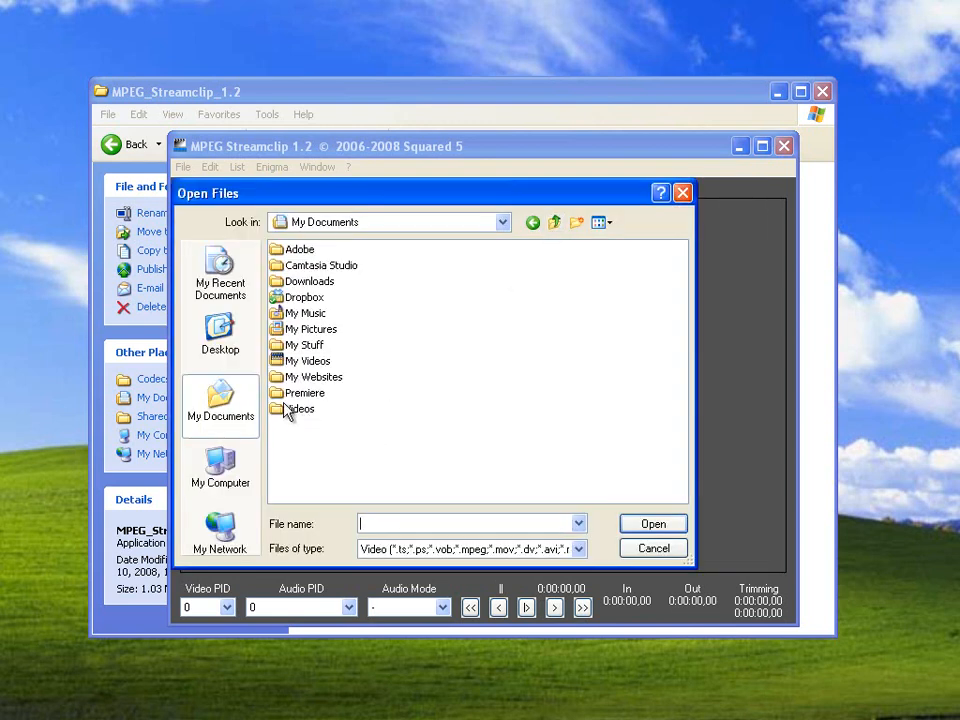
# Add all eight MOV clips from Videos > Videos Original to the batch list
pyautogui.doubleClick(304, 408)
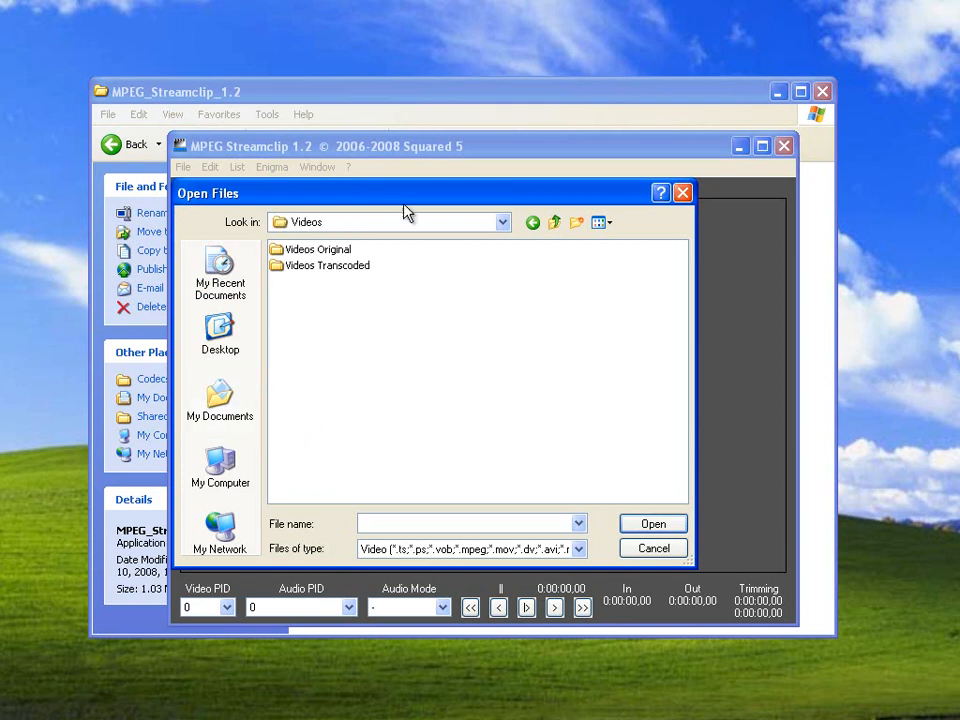
pyautogui.click(316, 248)
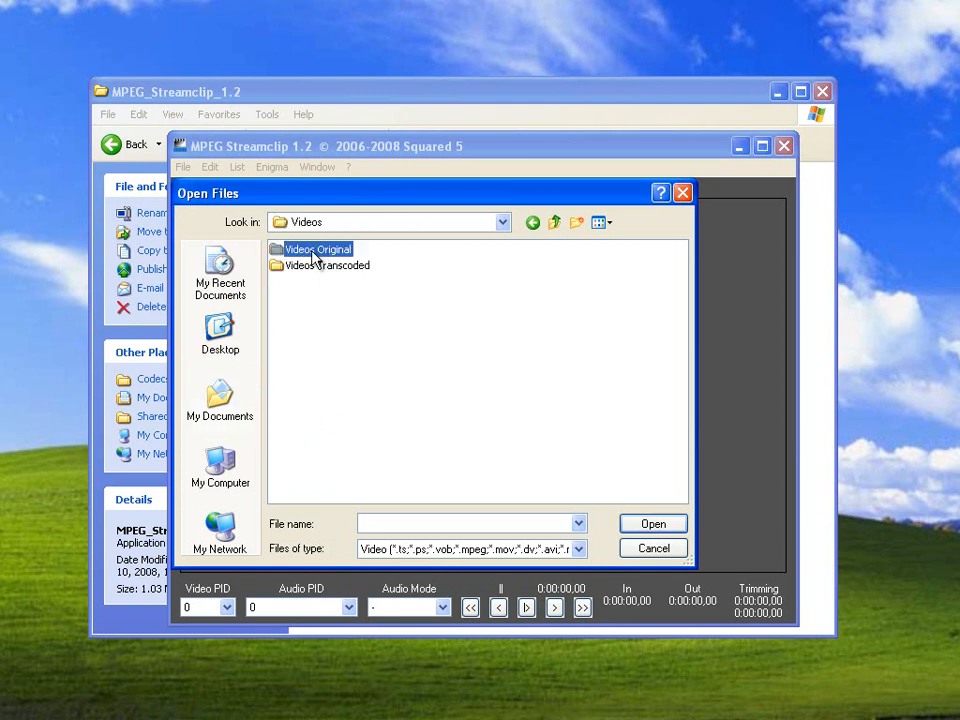
pyautogui.doubleClick(320, 248)
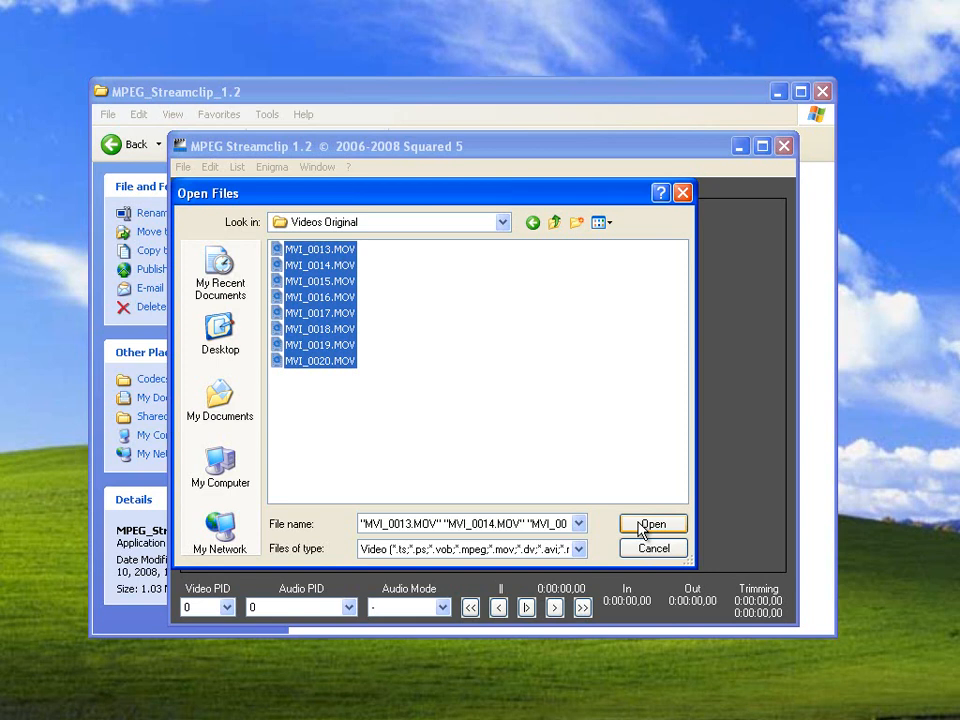
pyautogui.click(652, 524)
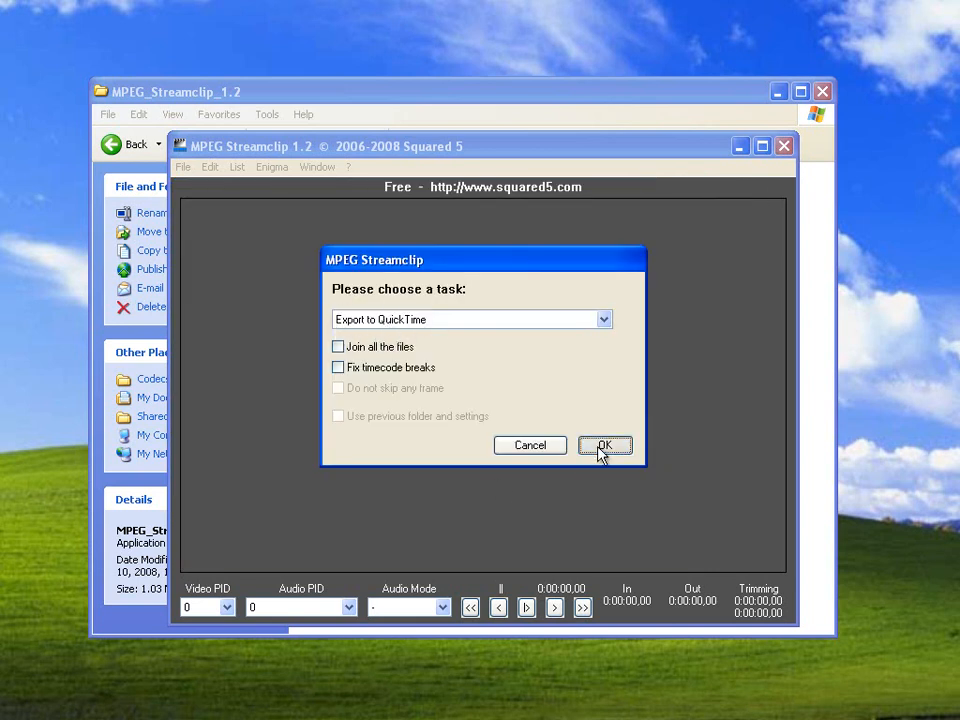
# Confirm the Export to QuickTime task with Videos > Videos Transcoded as the batch destination
pyautogui.click(604, 444)
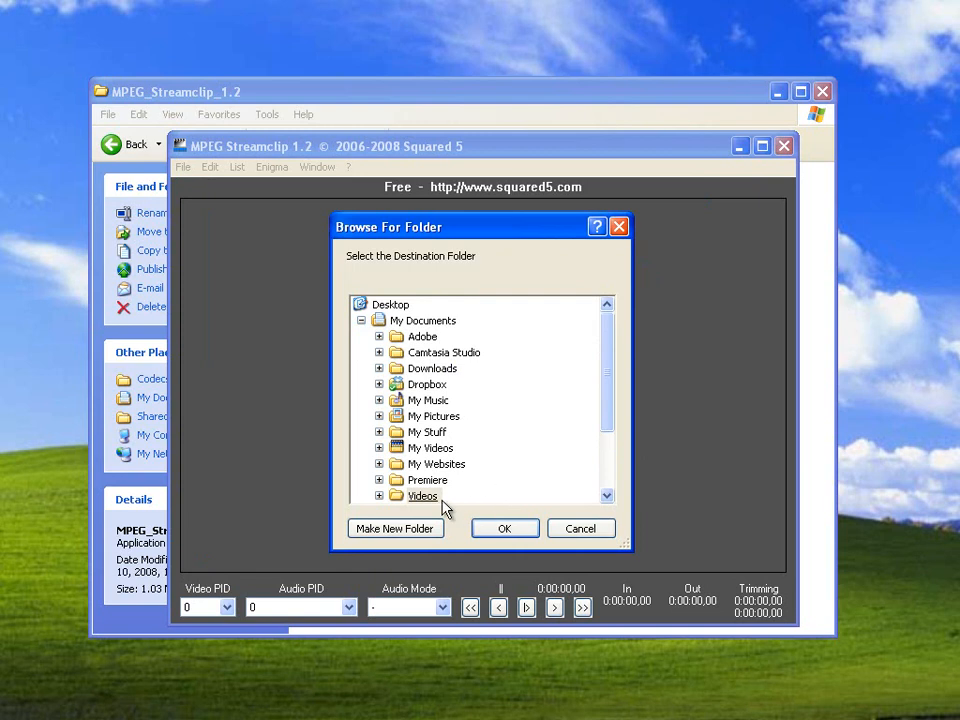
pyautogui.scroll(-3)
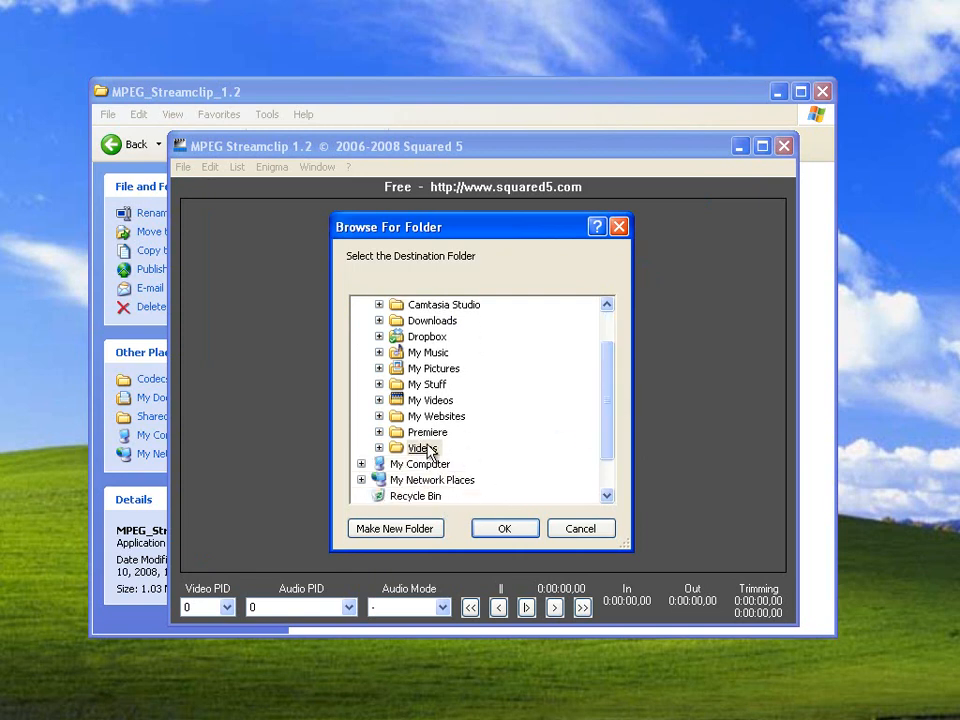
pyautogui.click(380, 448)
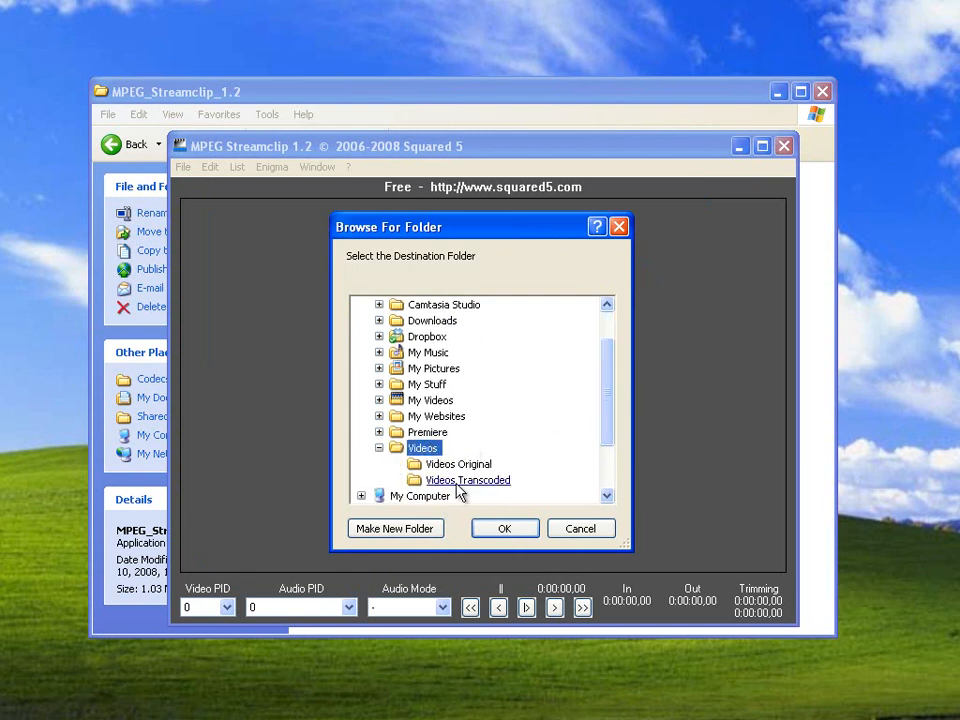
pyautogui.click(468, 480)
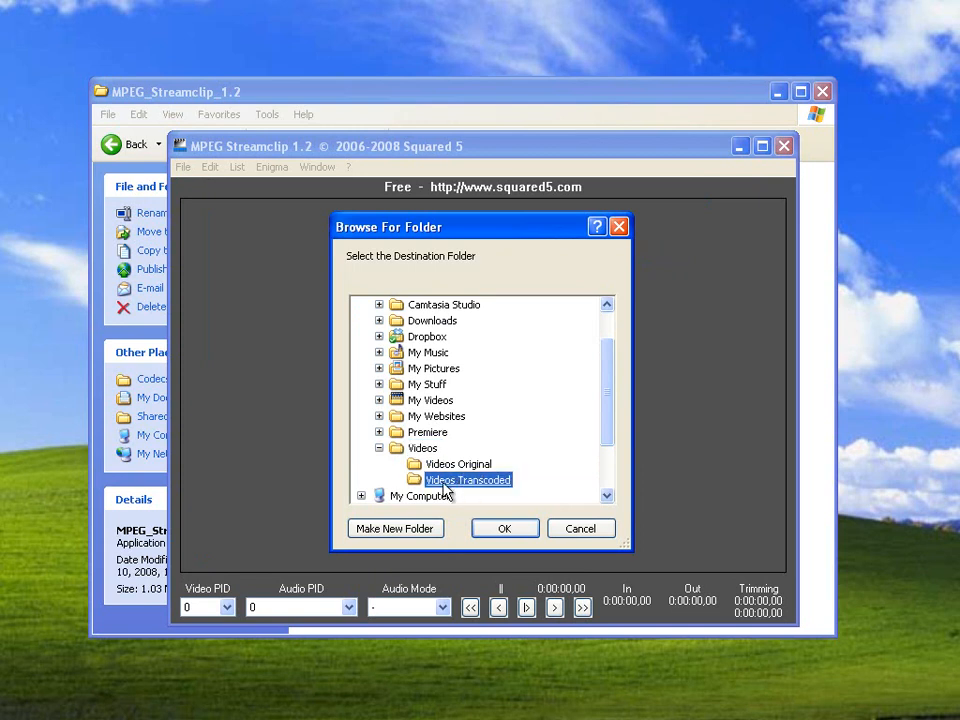
pyautogui.moveTo(512, 498)
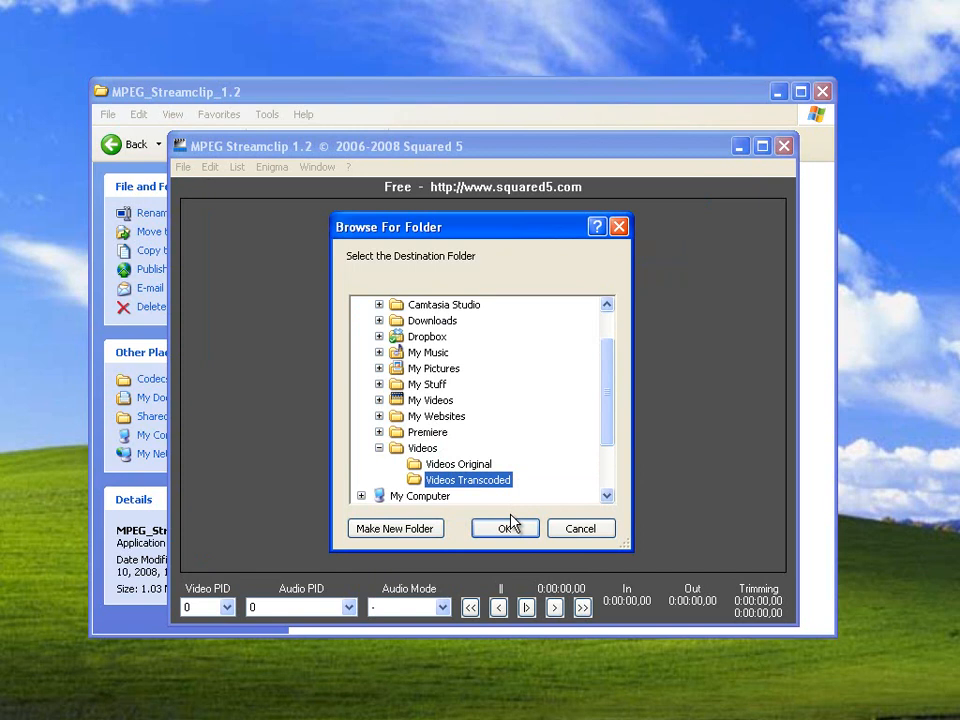
pyautogui.click(504, 528)
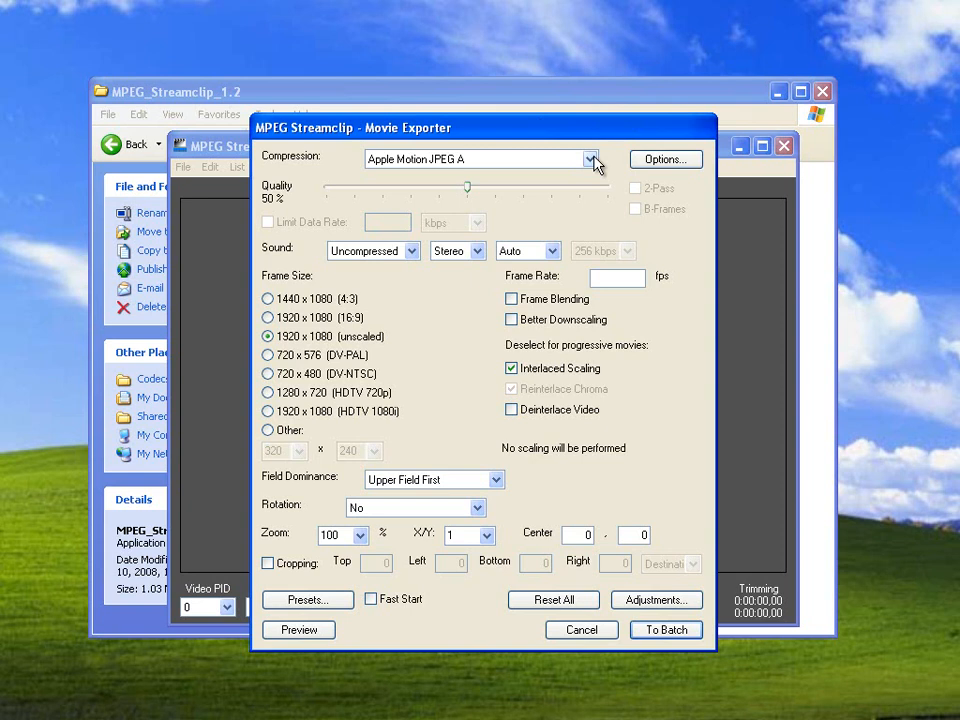
# Set Movie Exporter compression to the AVID DNxHD codec at 100% quality with interlaced scaling off
pyautogui.click(592, 158)
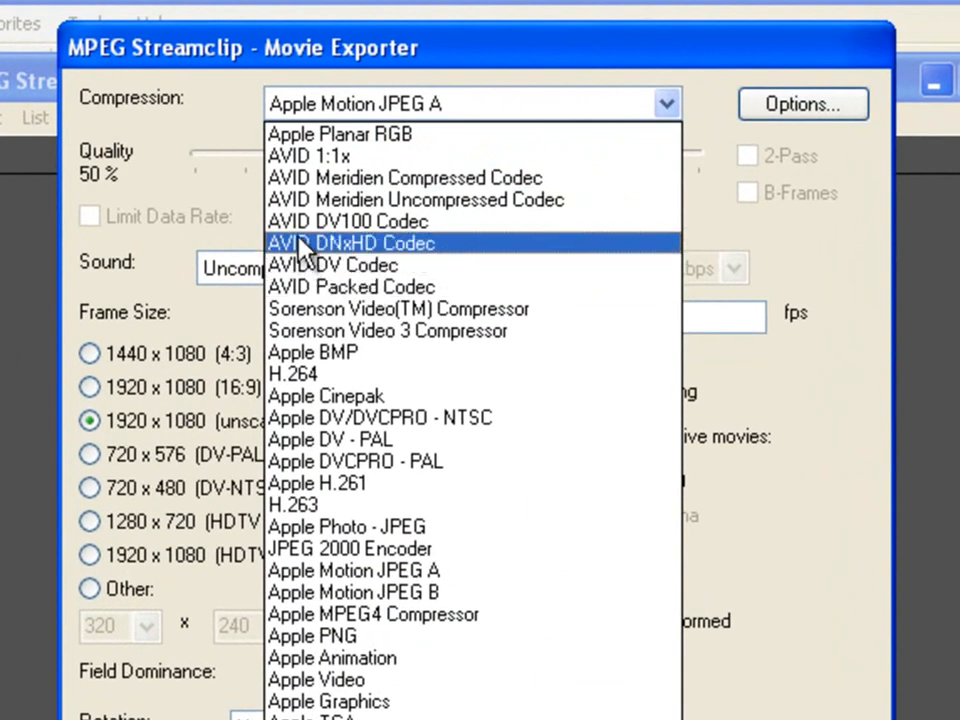
pyautogui.moveTo(420, 250)
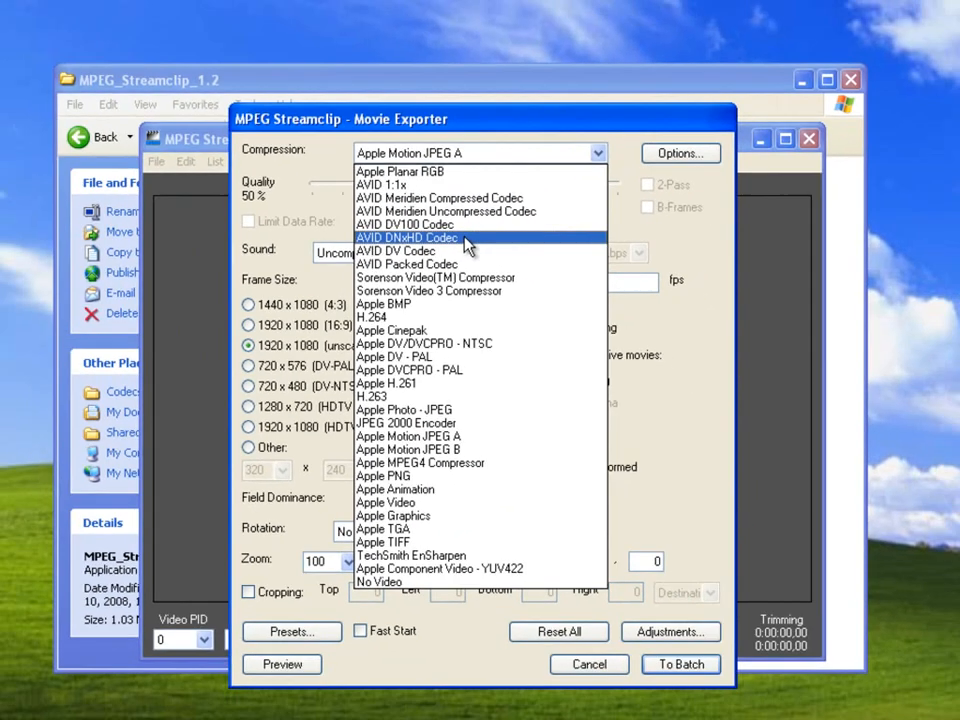
pyautogui.click(408, 236)
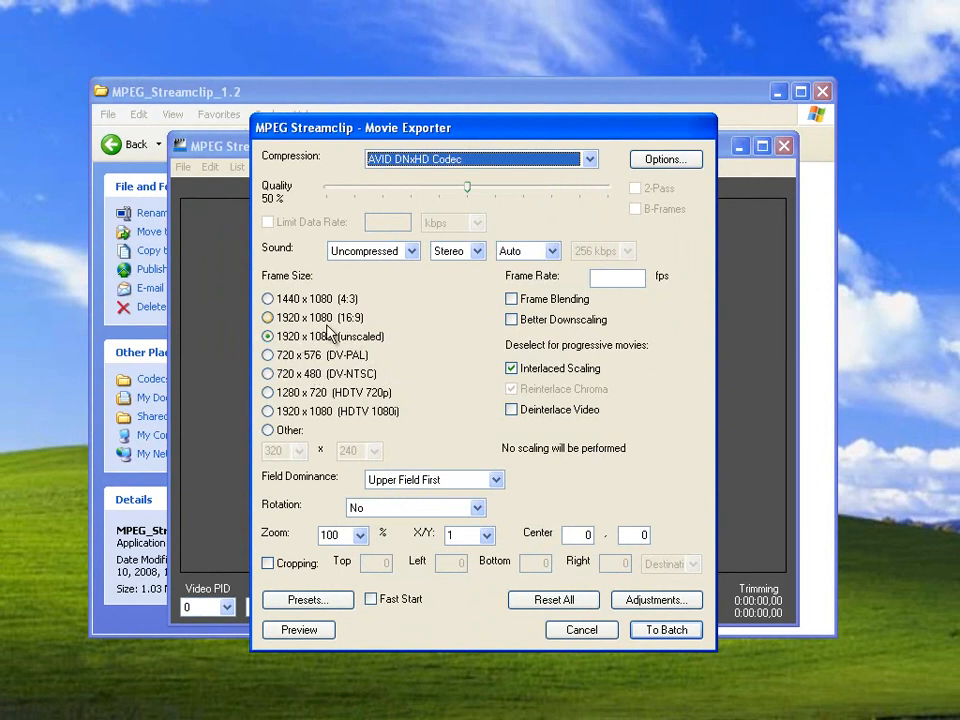
pyautogui.moveTo(308, 290)
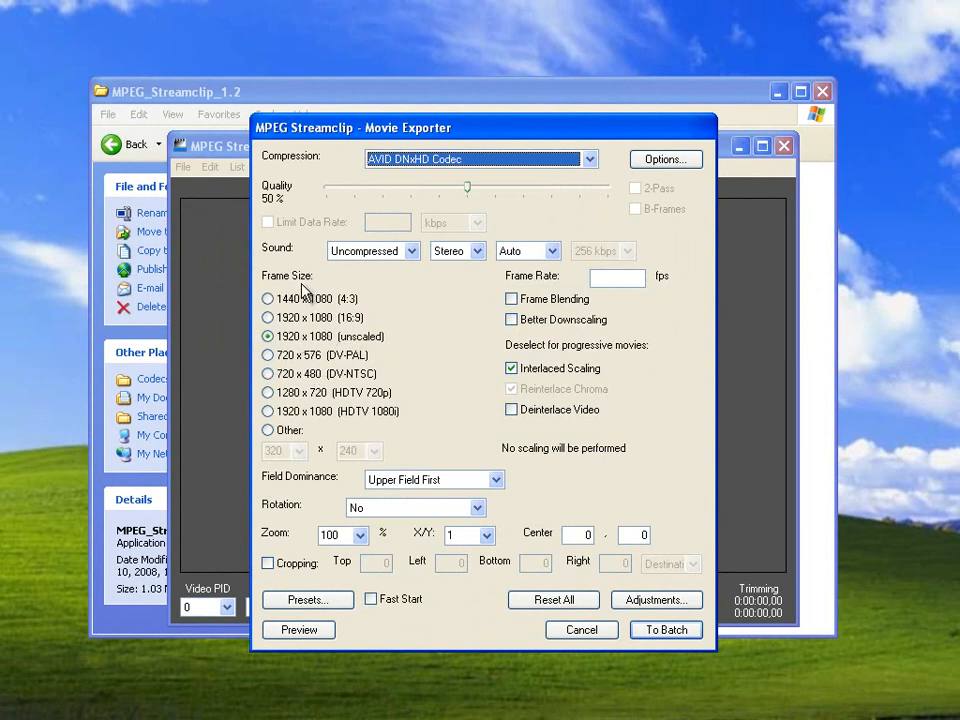
pyautogui.moveTo(304, 362)
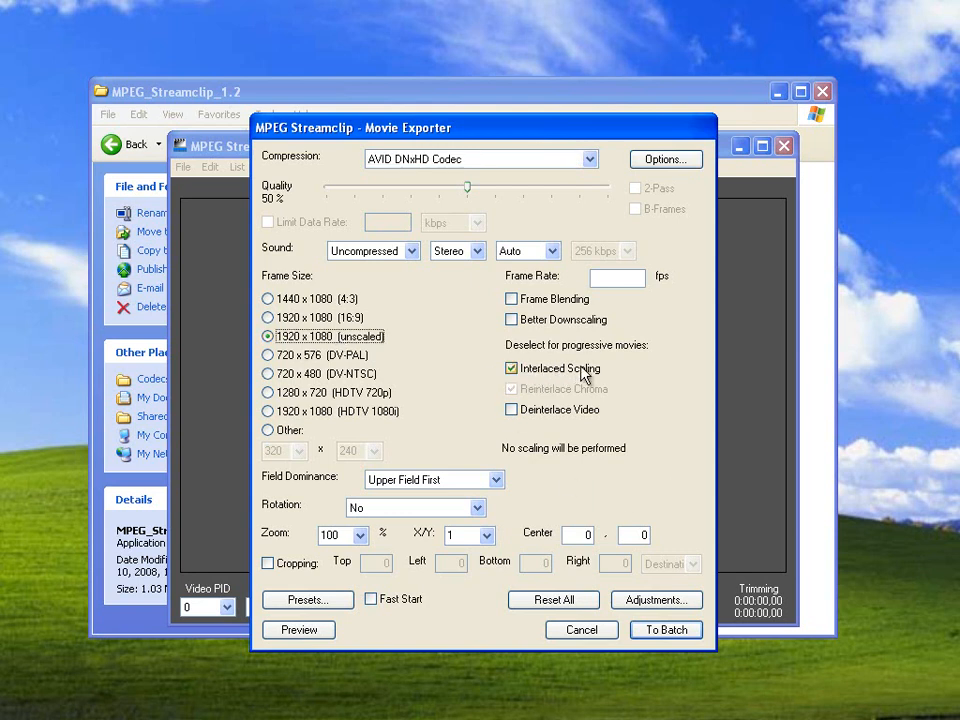
pyautogui.moveTo(468, 188); pyautogui.dragTo(604, 188)
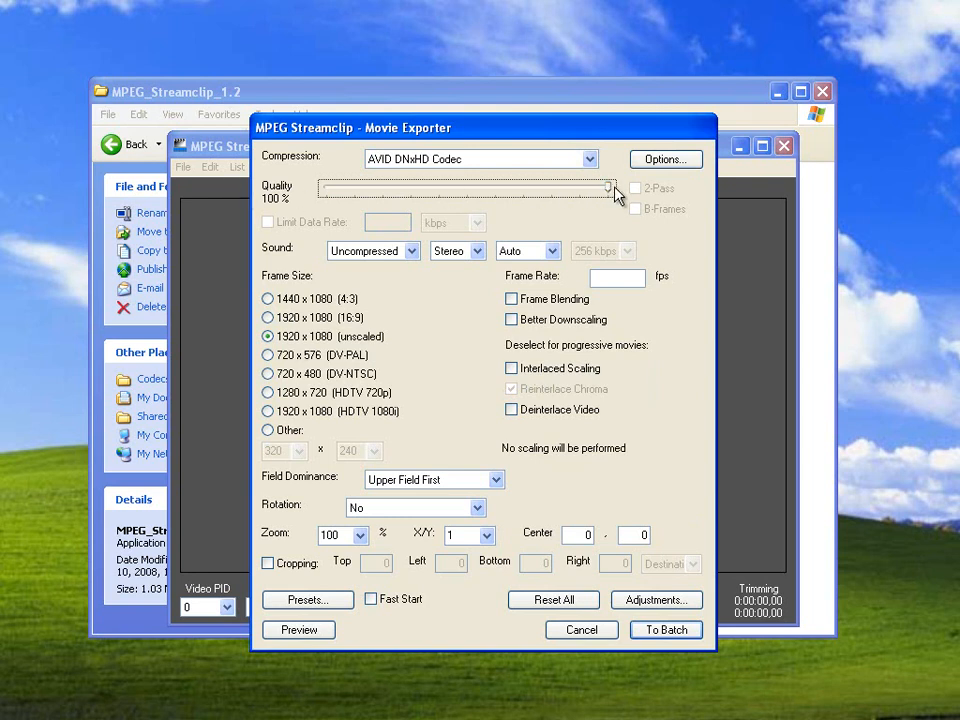
pyautogui.click(664, 160)
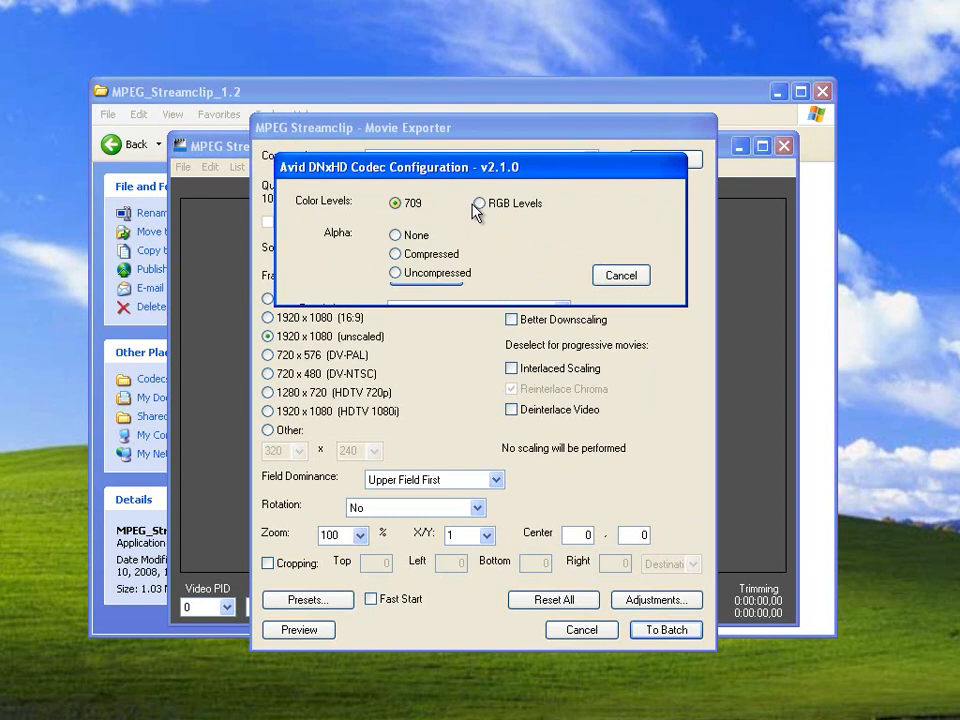
# Configure the DNxHD codec for RGB levels and a 1080 DNxHD format, then confirm it
pyautogui.click(480, 204)
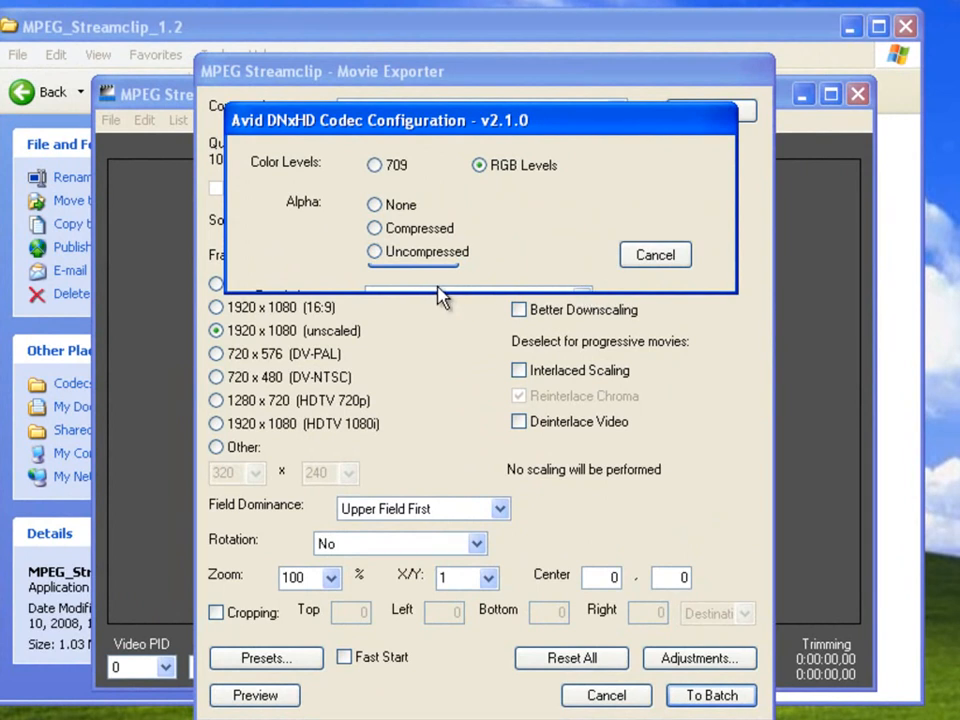
pyautogui.moveTo(596, 304)
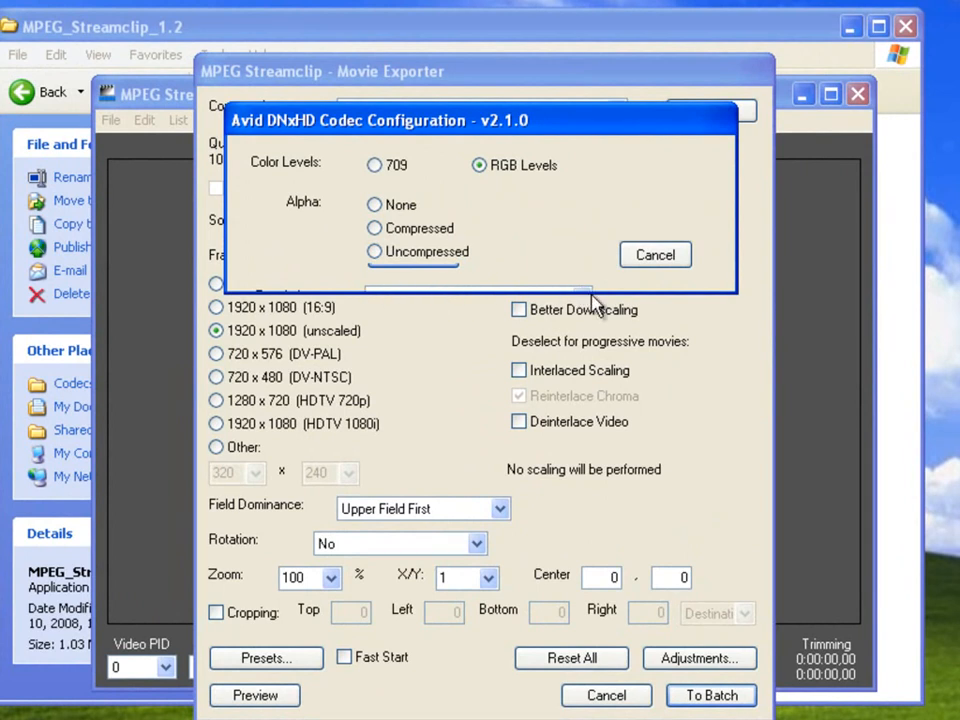
pyautogui.click(480, 292)
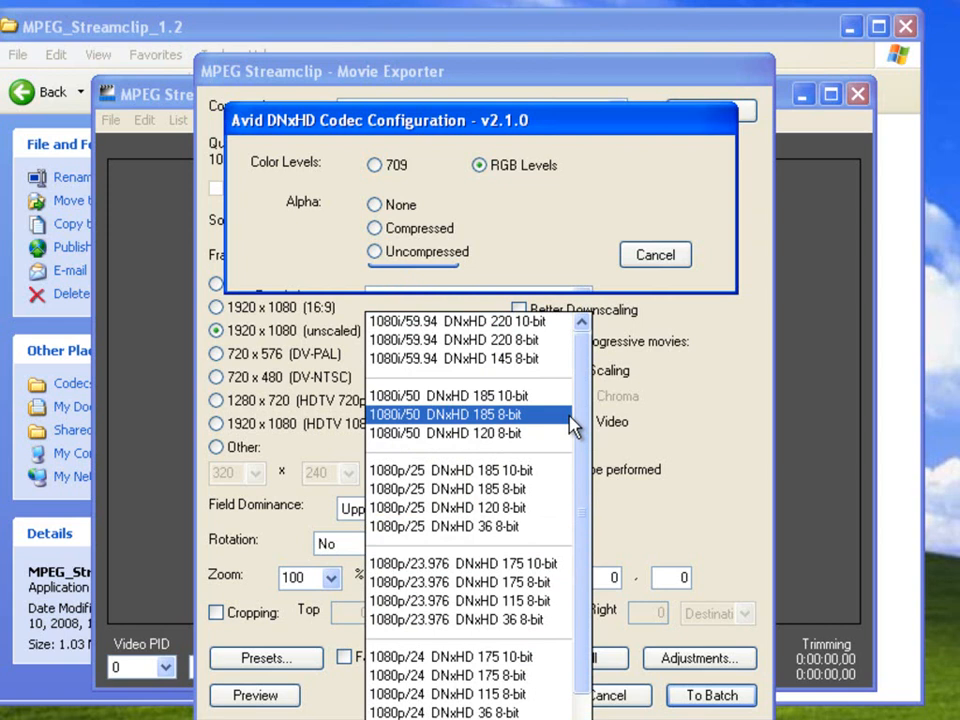
pyautogui.moveTo(584, 390)
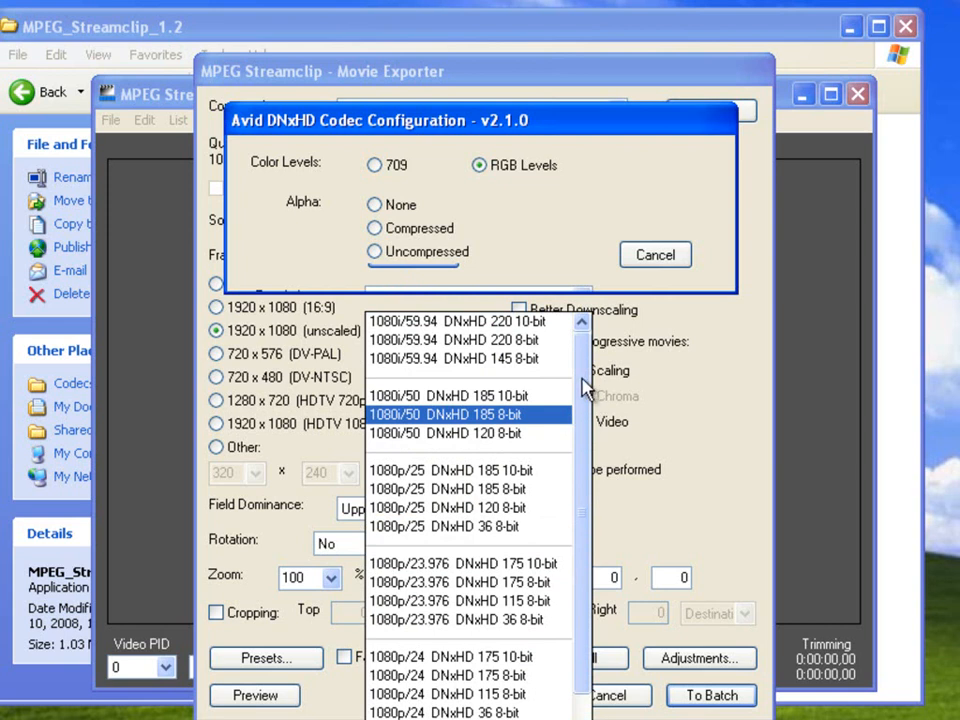
pyautogui.scroll(-3)
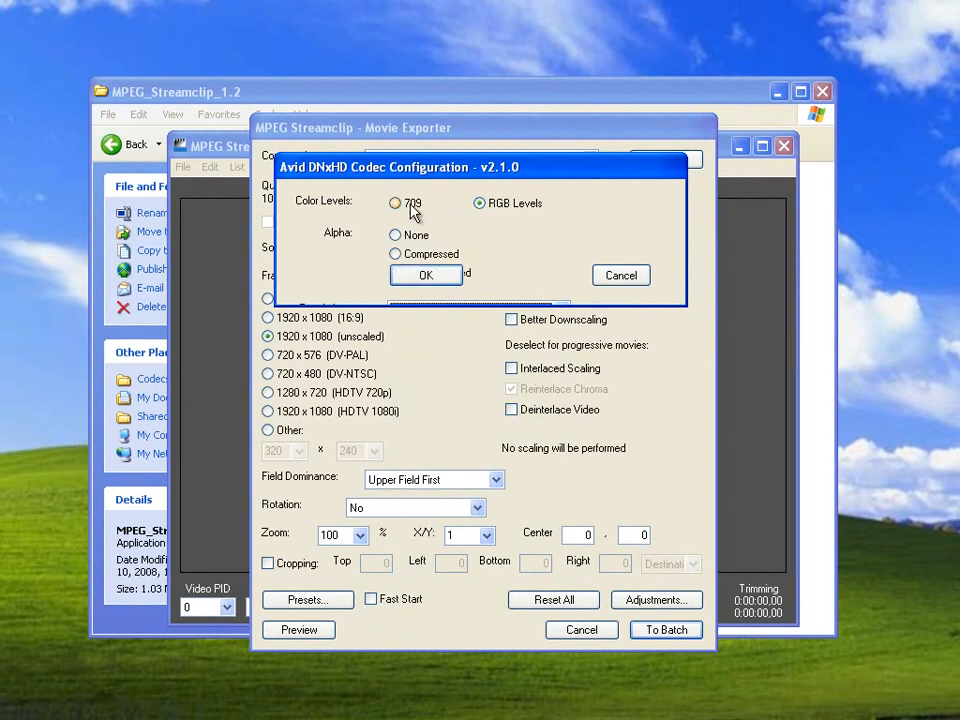
pyautogui.click(396, 272)
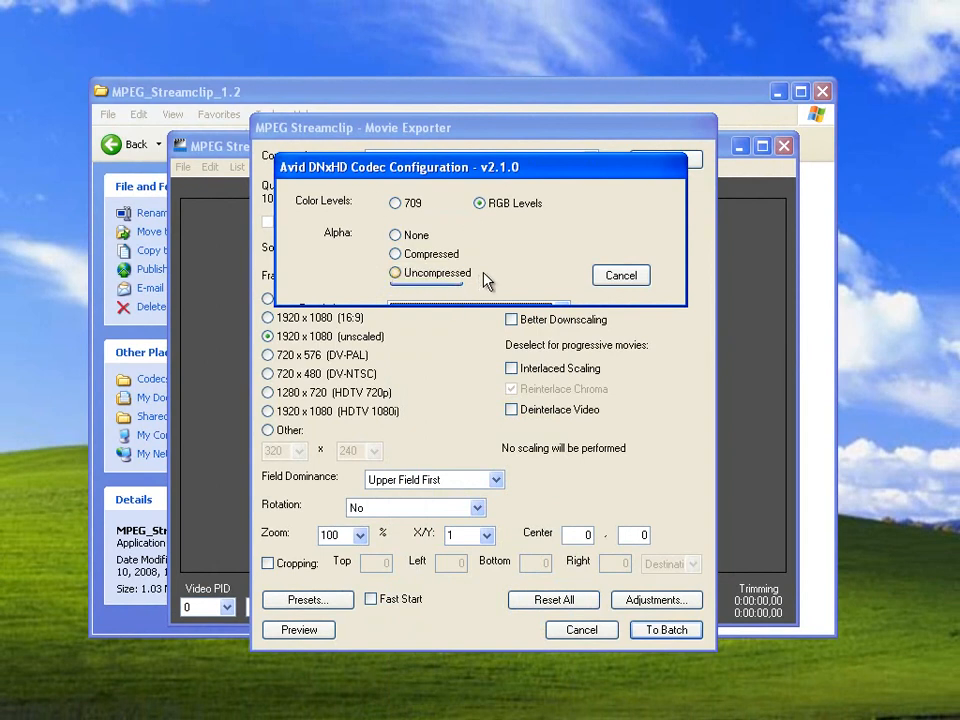
pyautogui.click(396, 272)
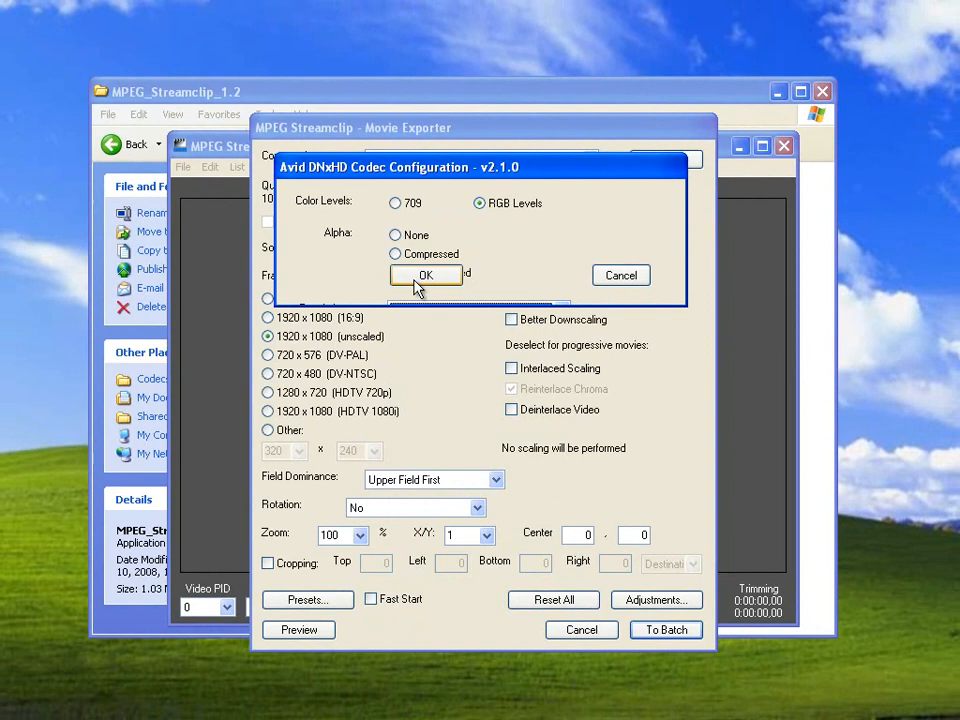
pyautogui.click(426, 276)
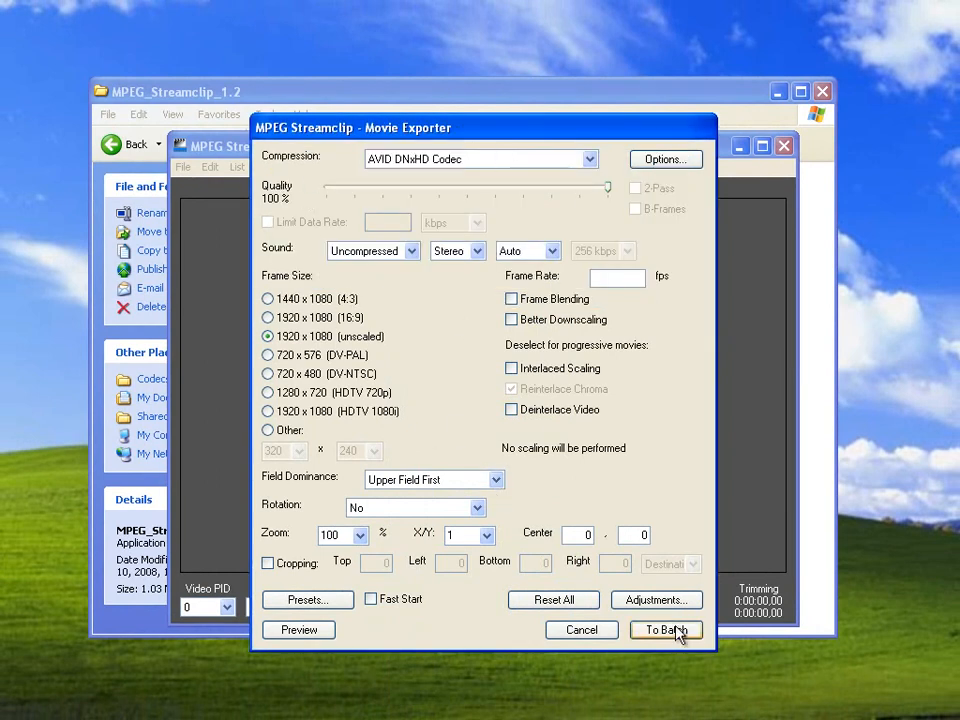
# Send clips MVI_0013–MVI_0020 to the batch with these settings and start the transcode
pyautogui.click(664, 630)
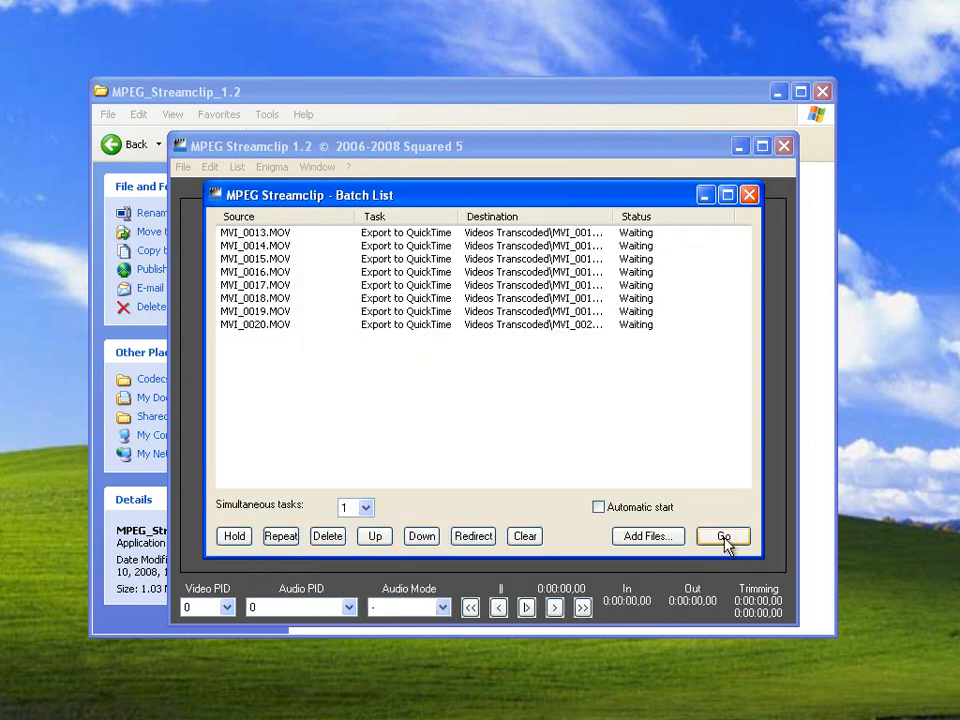
pyautogui.click(724, 536)
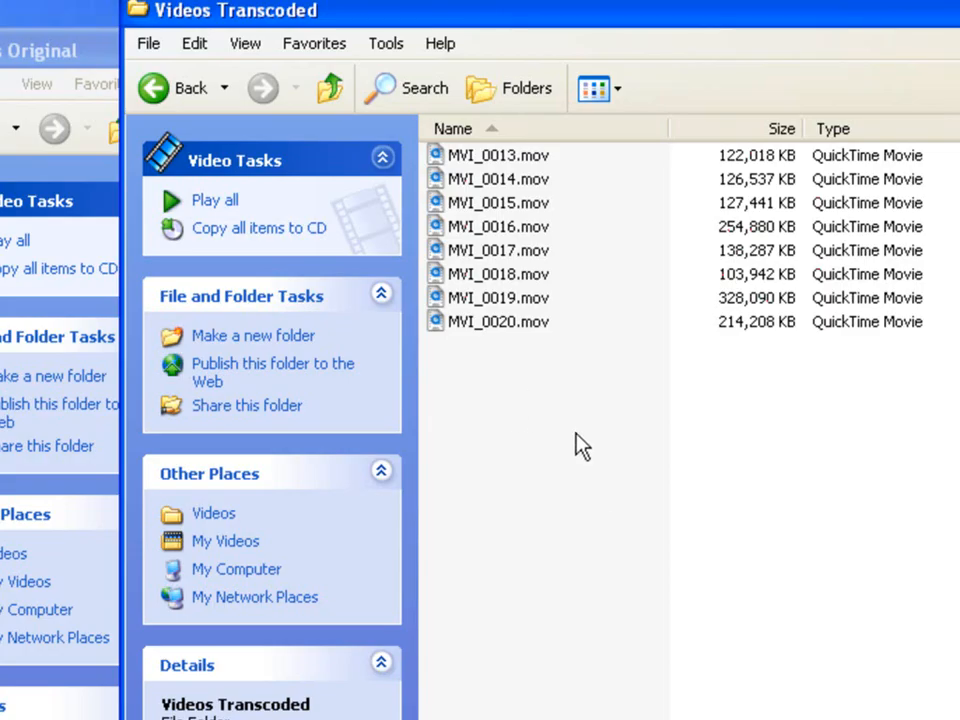
pyautogui.moveTo(716, 164)
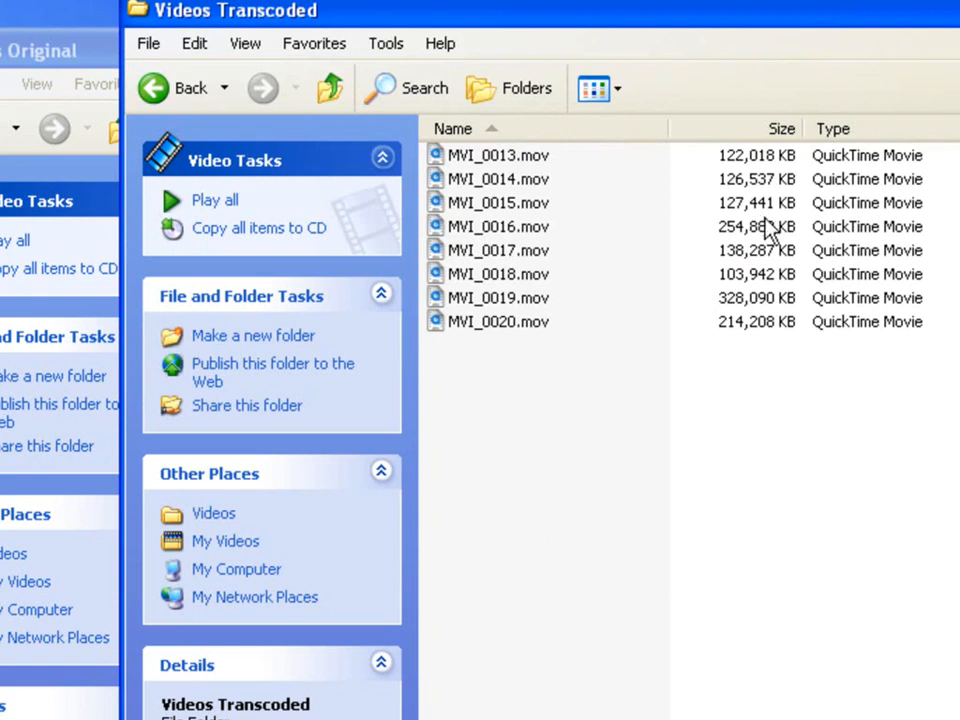
pyautogui.moveTo(596, 88)
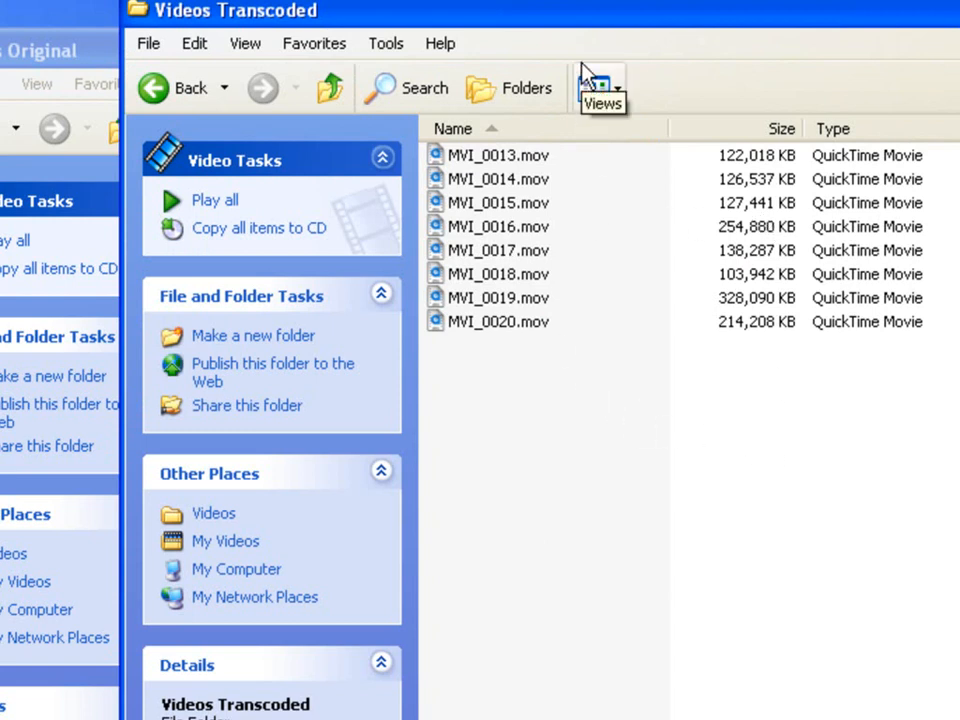
pyautogui.moveTo(704, 436)
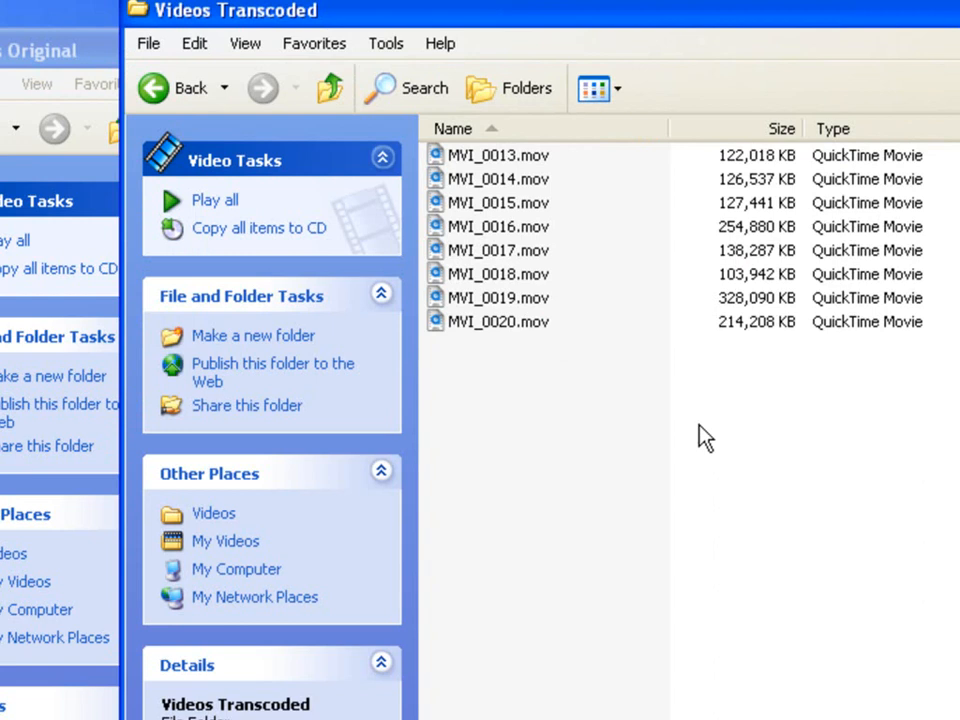
pyautogui.moveTo(388, 322)
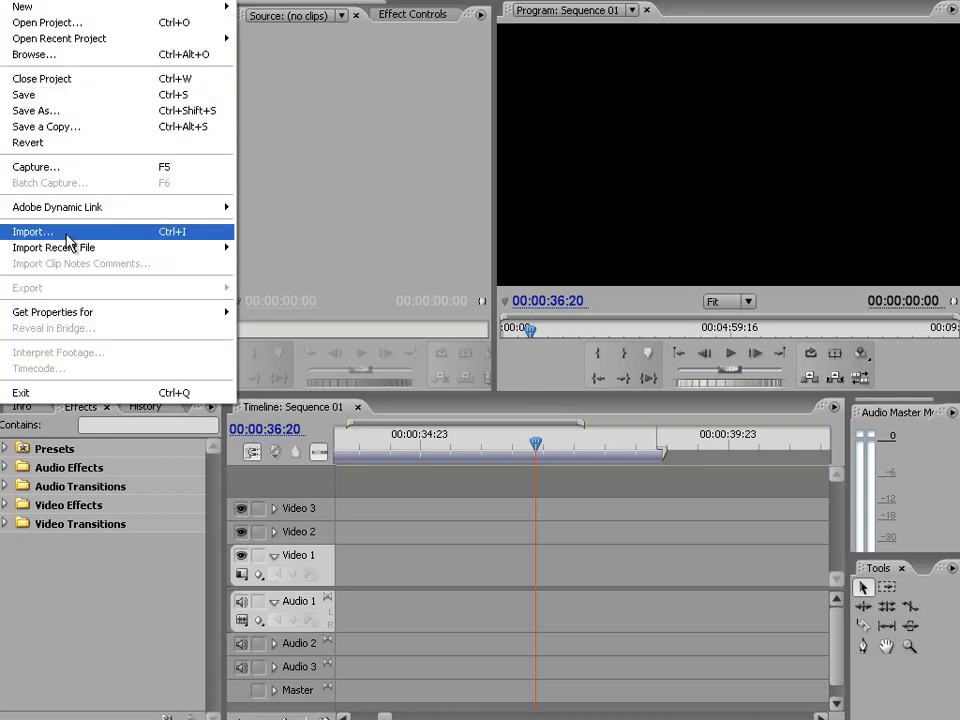
# Import the original MVI_0020.MOV from Videos Original and the transcoded MVI_0020.mov into the project
pyautogui.click(32, 232)
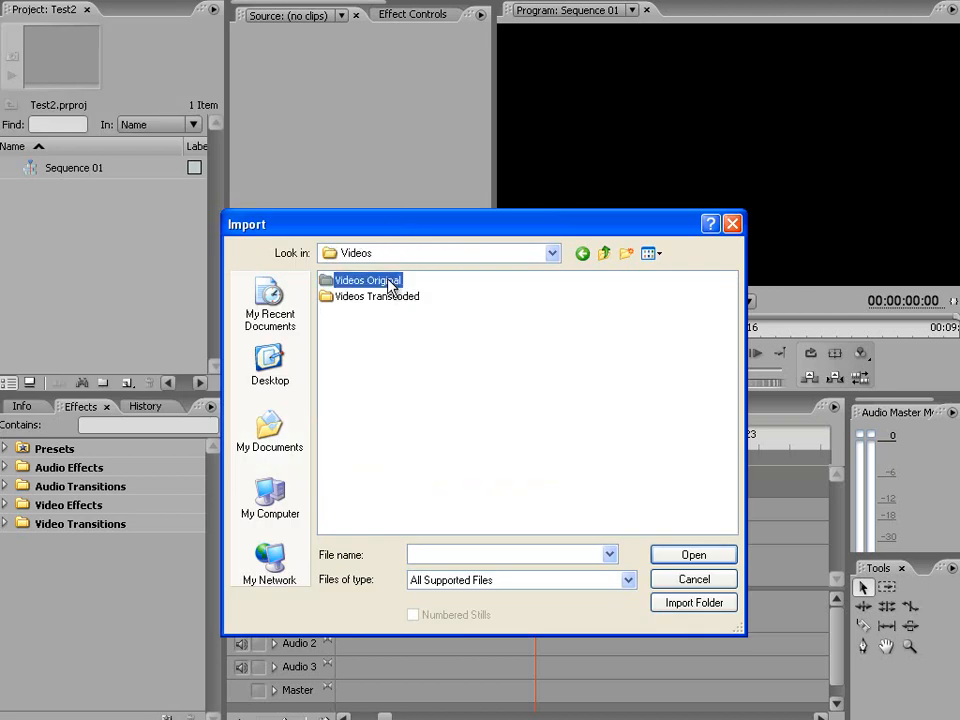
pyautogui.doubleClick(360, 280)
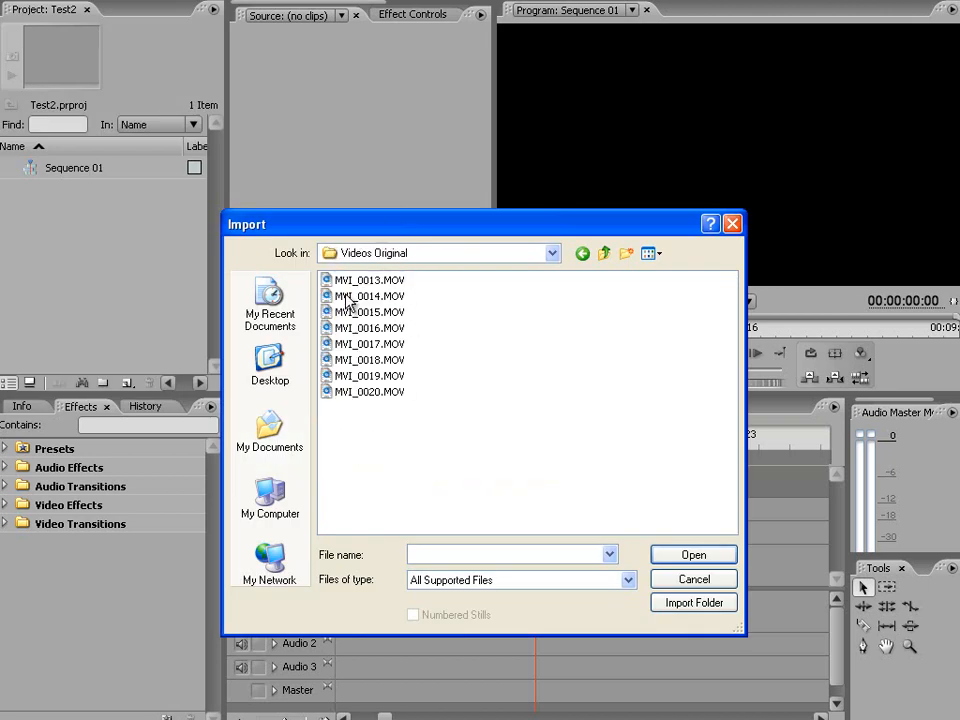
pyautogui.click(692, 578)
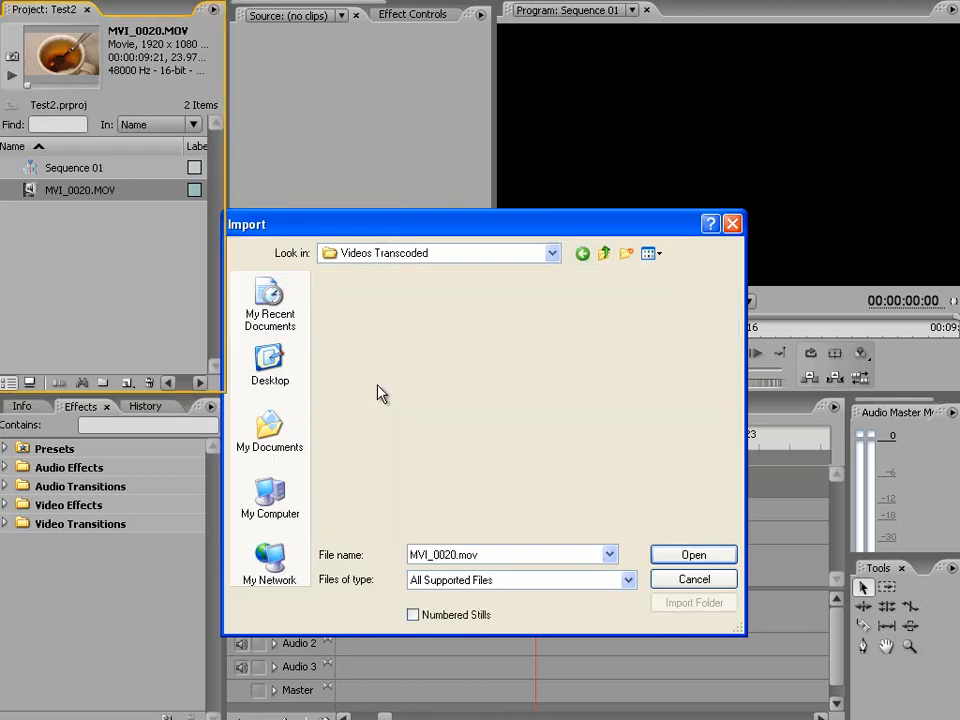
pyautogui.click(692, 554)
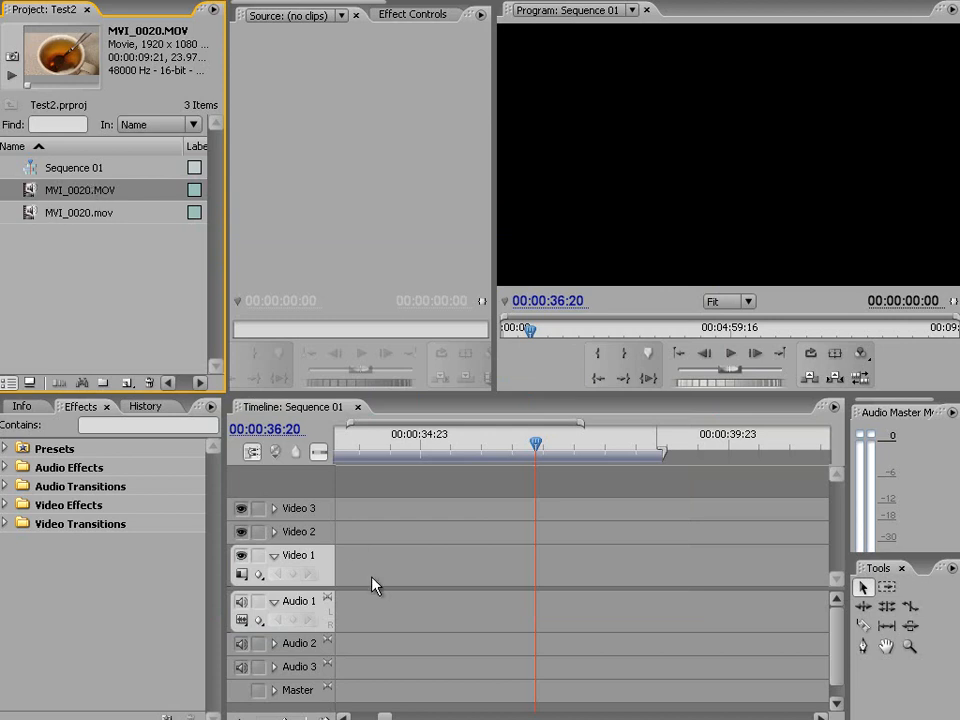
# Place both MVI_0020 clips on Video 1 of the timeline and scrub into the original clip
pyautogui.moveTo(80, 212); pyautogui.dragTo(390, 564)
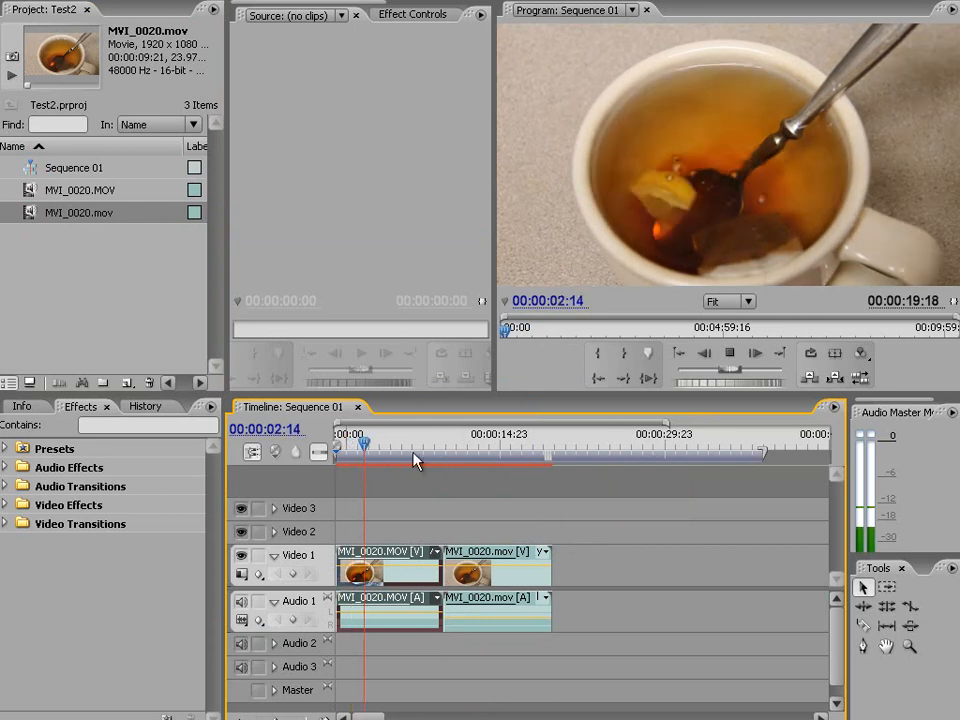
pyautogui.click(394, 444)
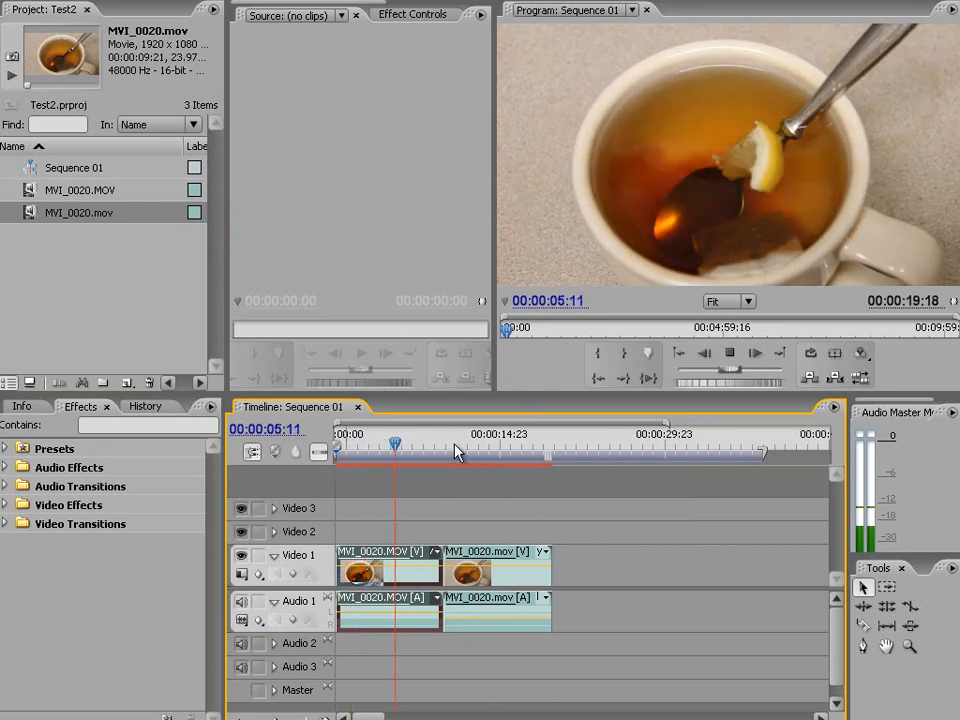
pyautogui.click(448, 444)
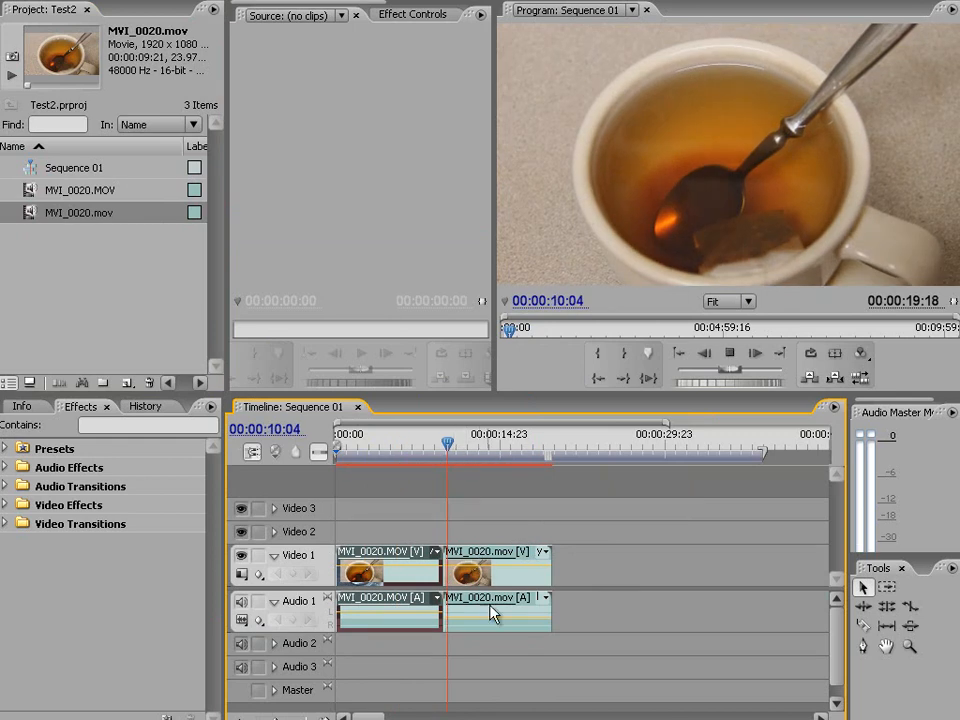